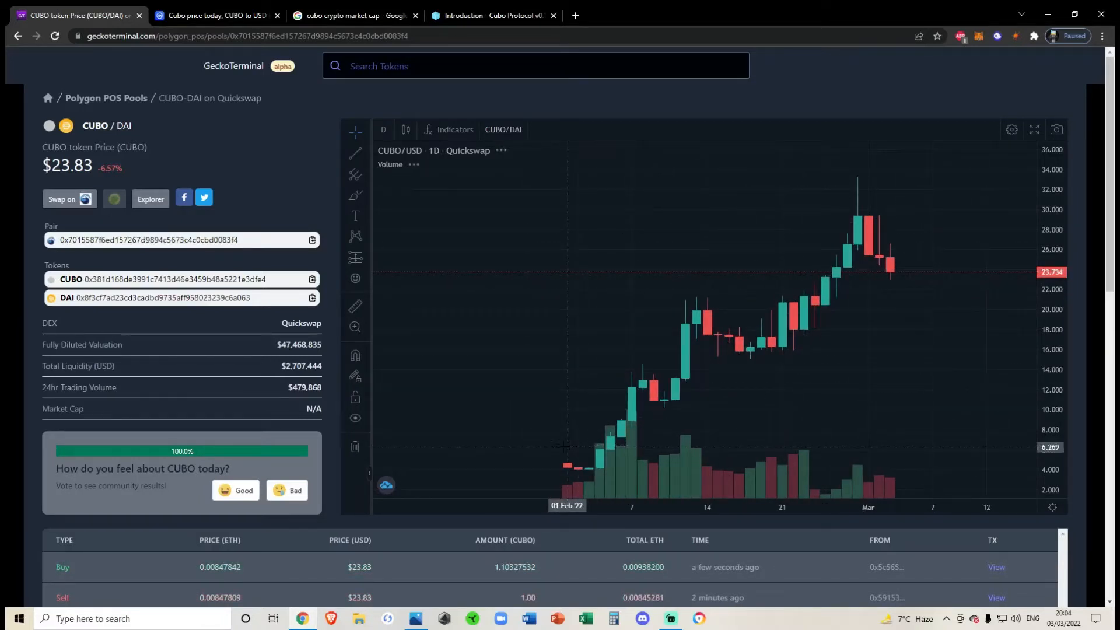
pyautogui.moveTo(598, 439)
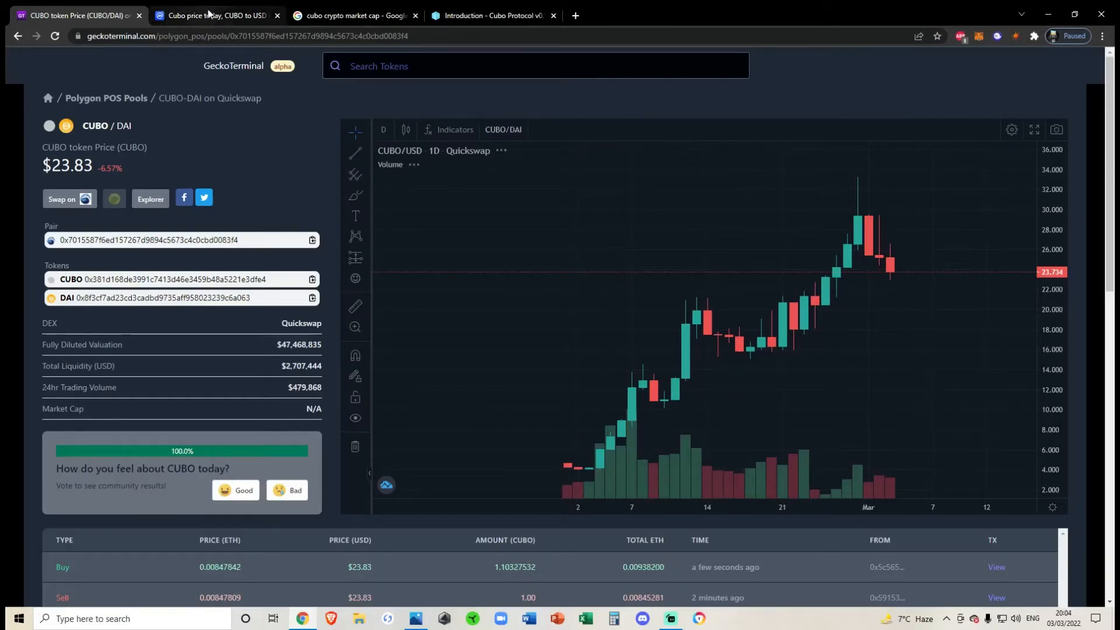
# Step: Mark Cubo's 24h volume ($1,181,468) on CoinMarketCap and compare with GeckoTerminal's pool figure
pyautogui.click(215, 15)
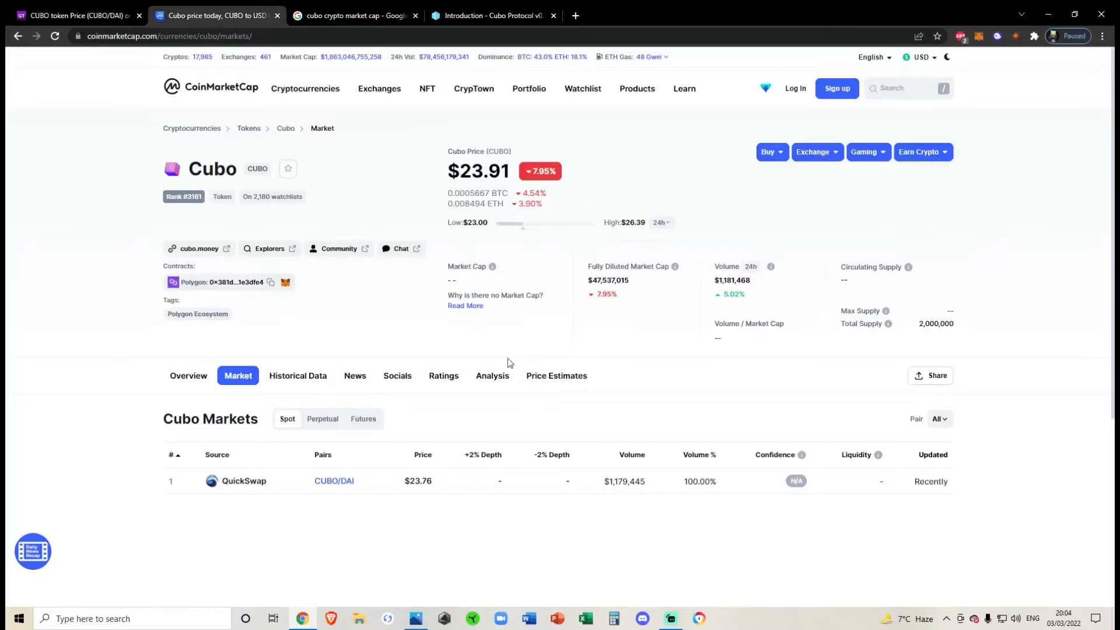
pyautogui.moveTo(710, 282)
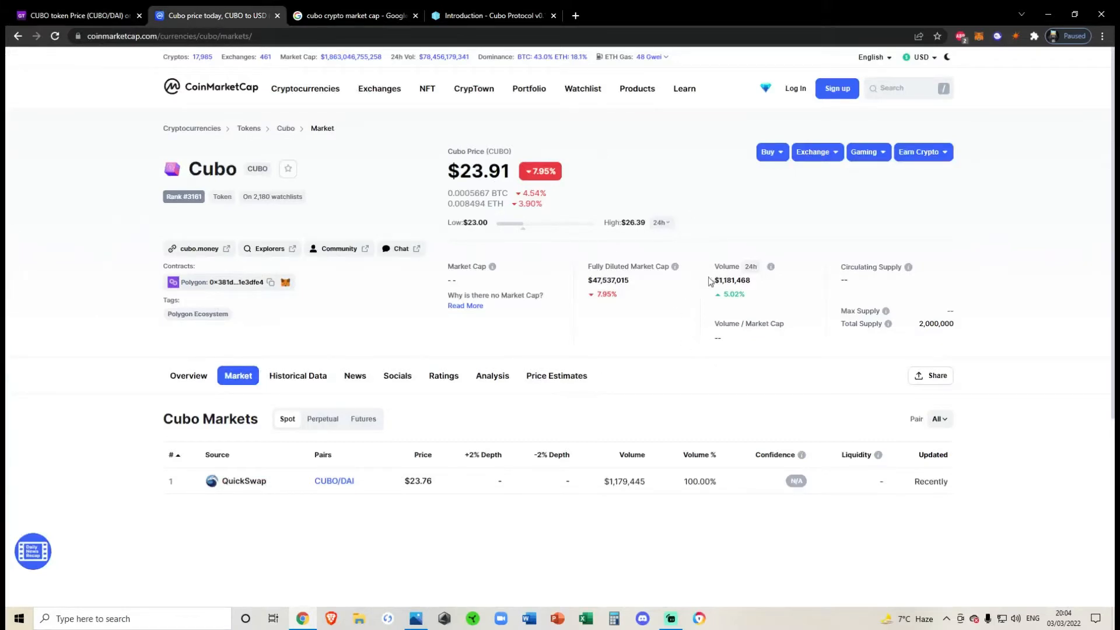
pyautogui.doubleClick(730, 280)
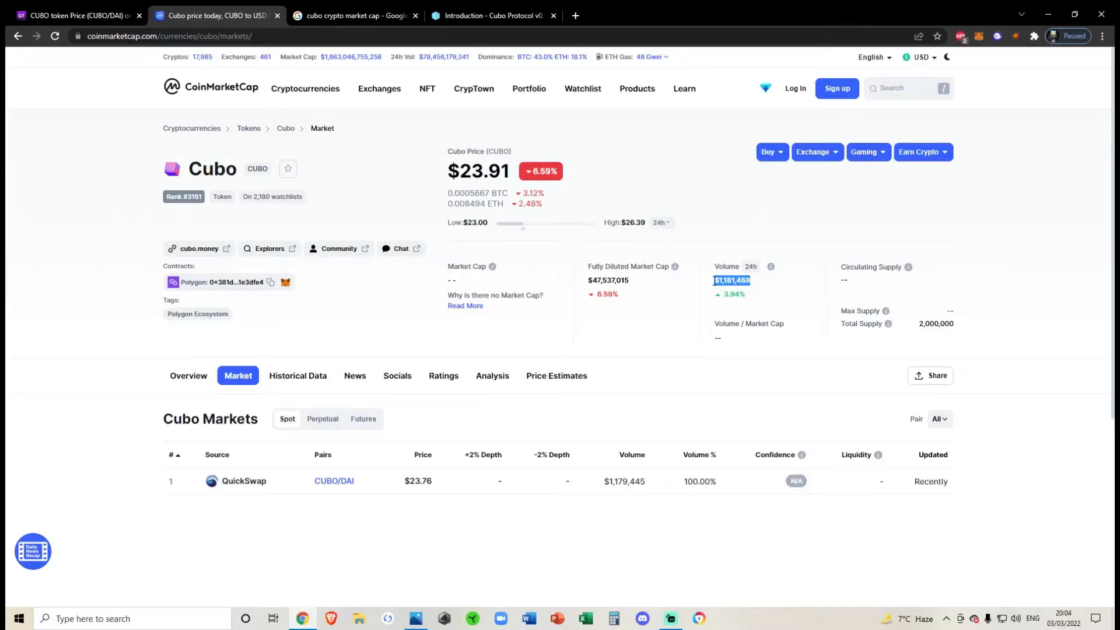
pyautogui.click(79, 15)
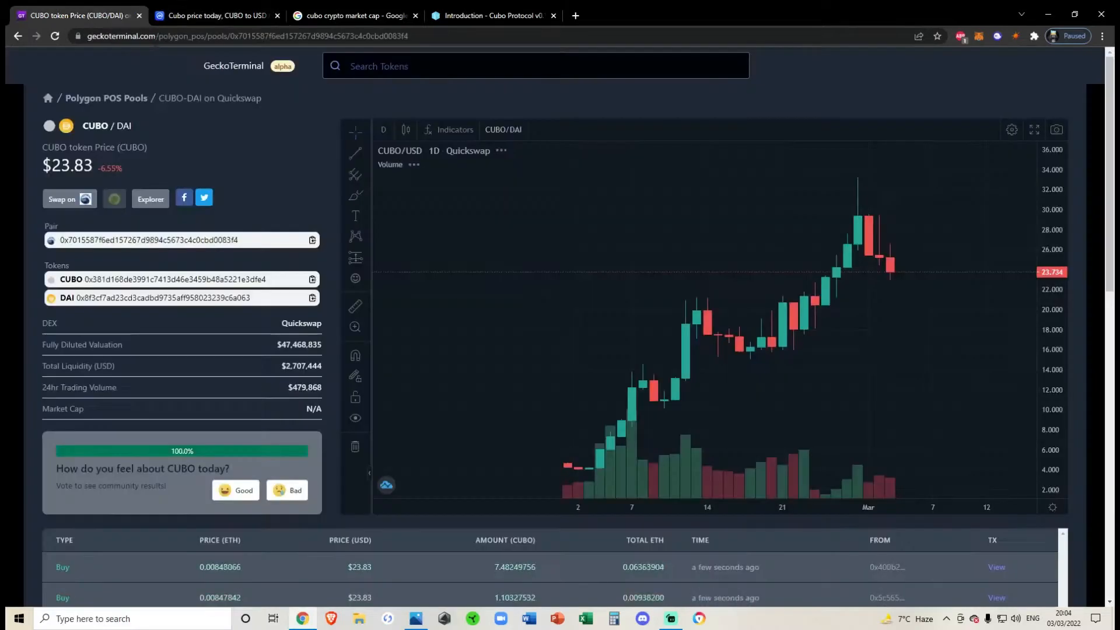
pyautogui.moveTo(567, 452)
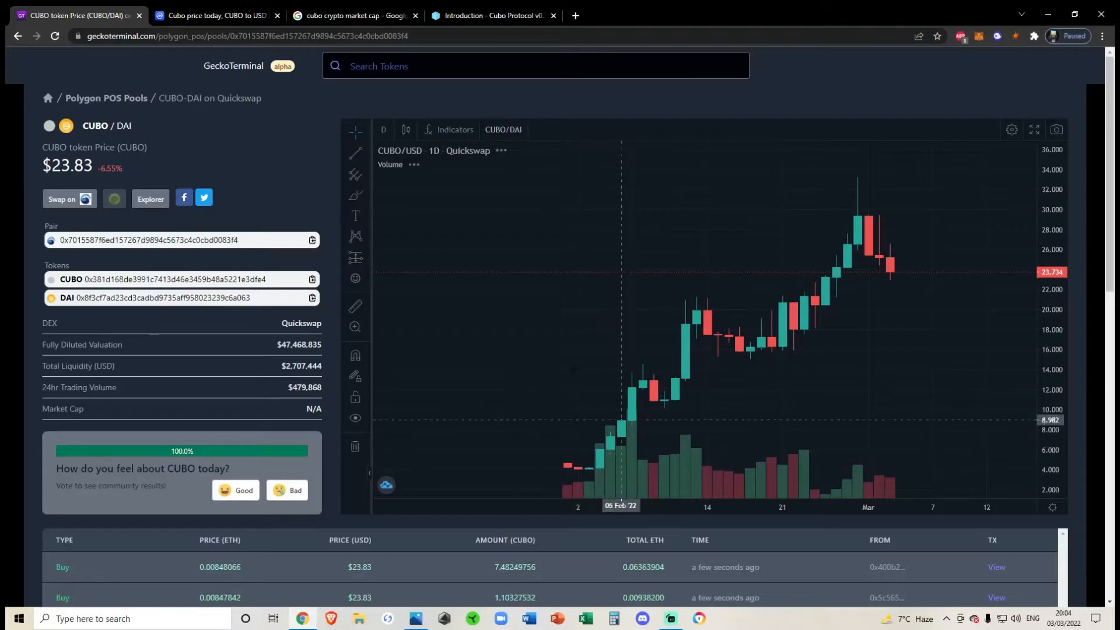
pyautogui.click(215, 15)
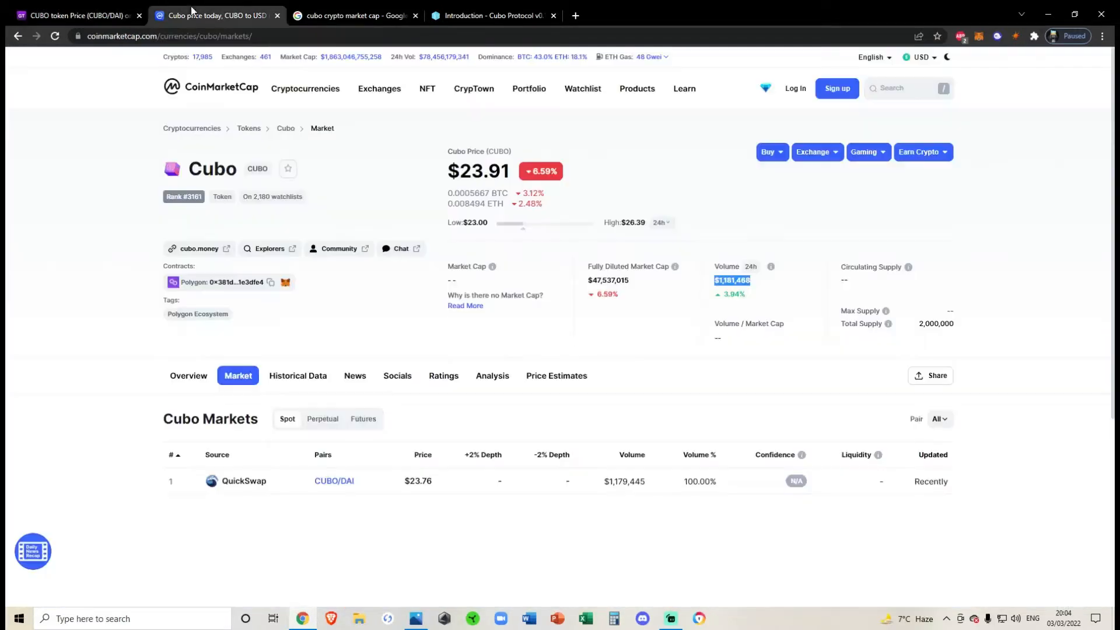
pyautogui.moveTo(444, 276)
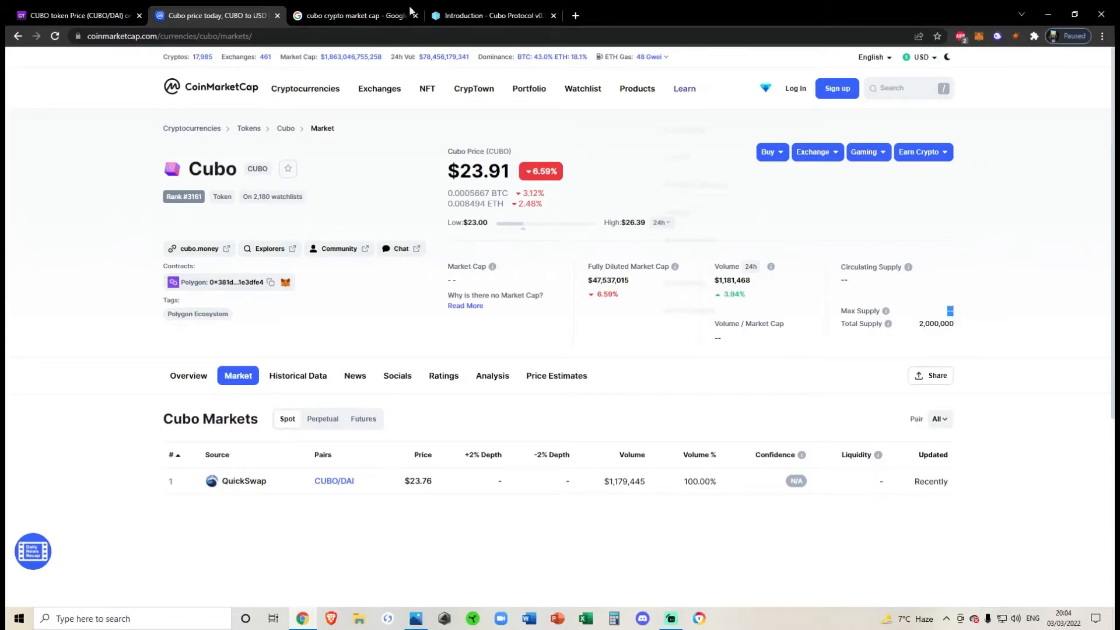
# Step: Mark the Cubo docs sentence about the DAI treasury giving the token a real floor value
pyautogui.click(491, 15)
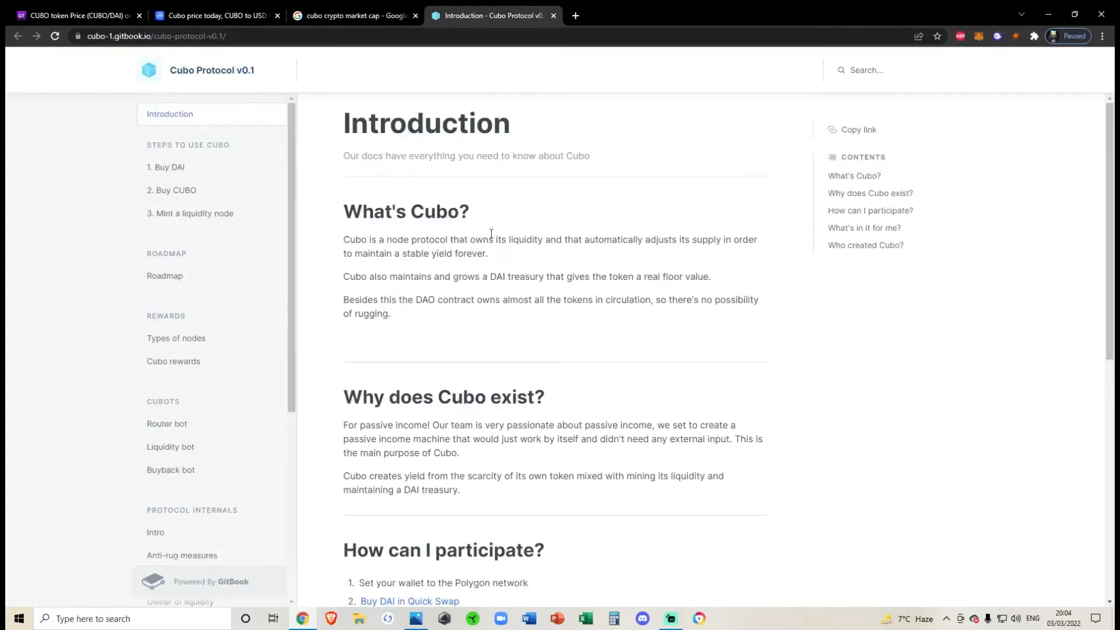
pyautogui.moveTo(338, 241)
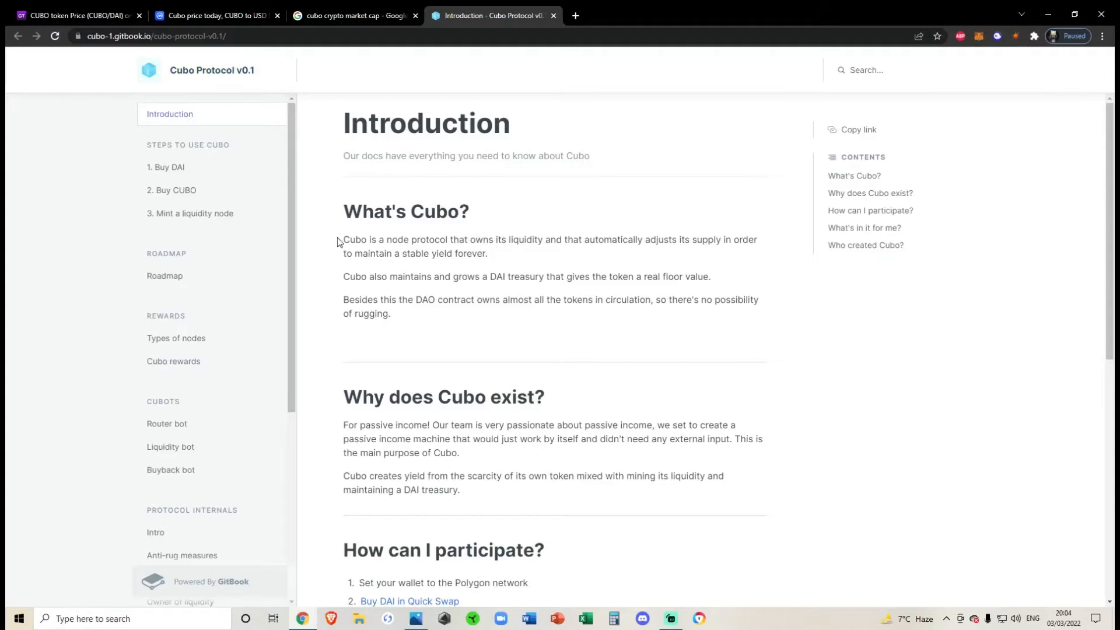
pyautogui.moveTo(343, 239); pyautogui.dragTo(487, 253)
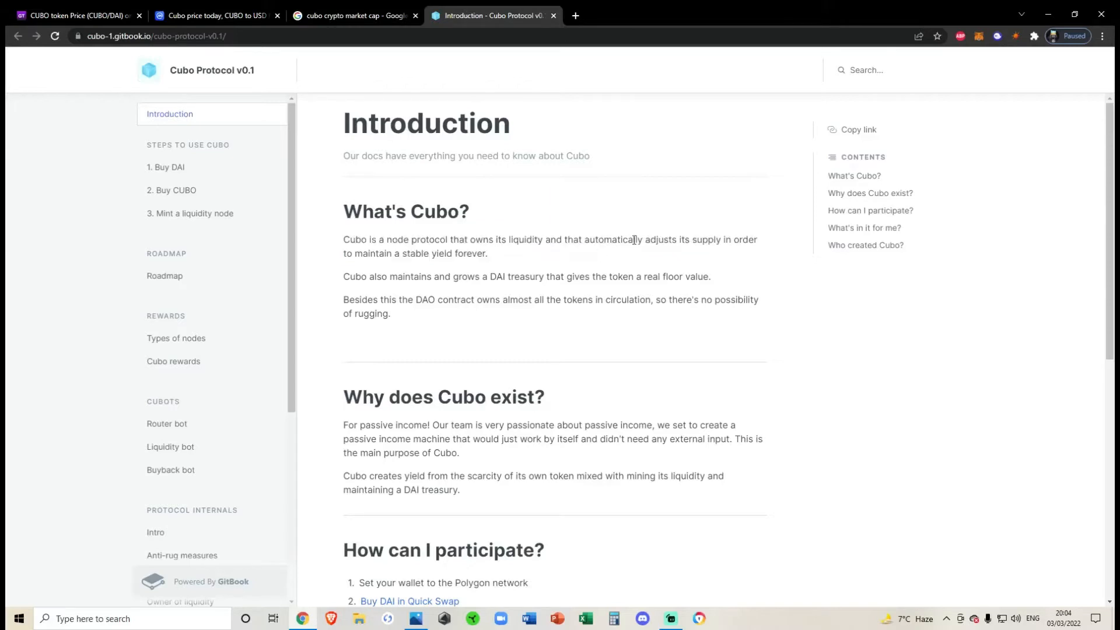
pyautogui.moveTo(638, 251)
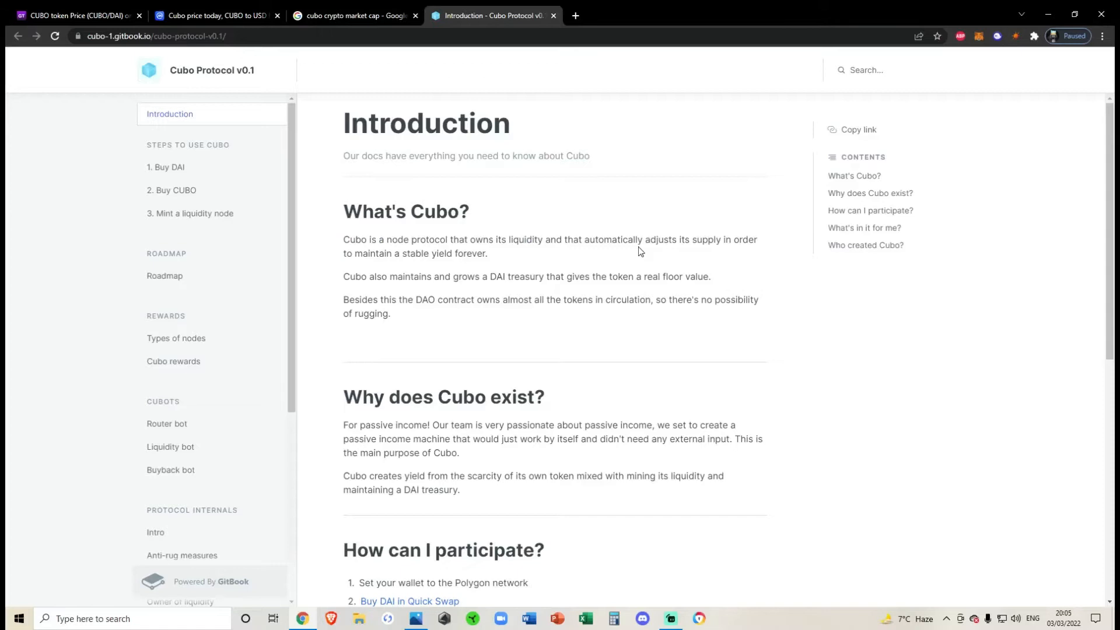
pyautogui.moveTo(530, 260)
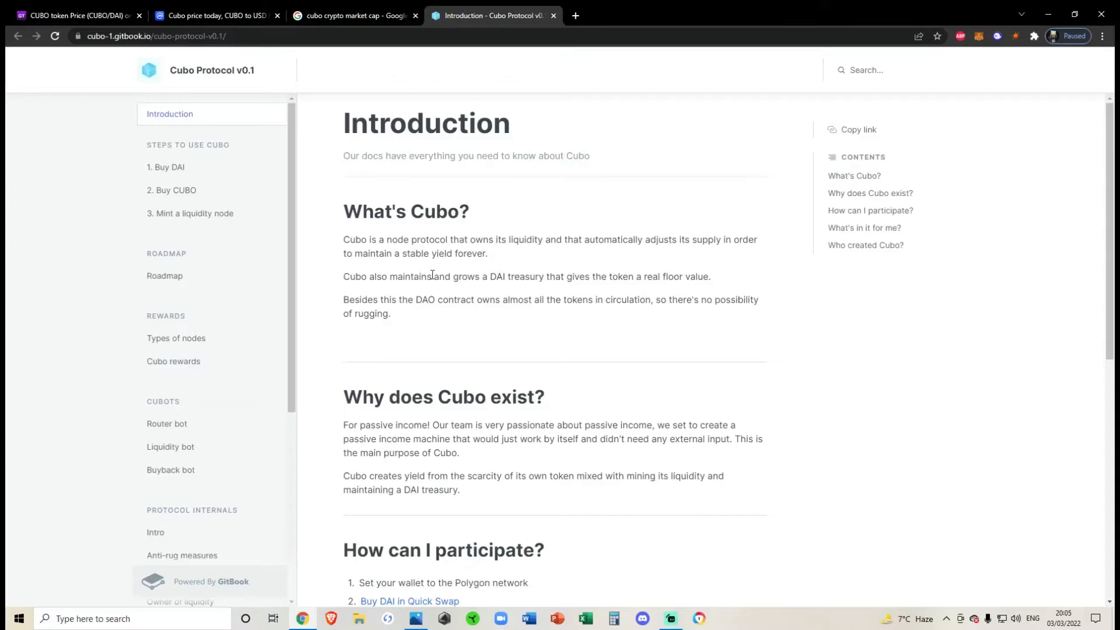
pyautogui.moveTo(343, 277); pyautogui.dragTo(480, 277)
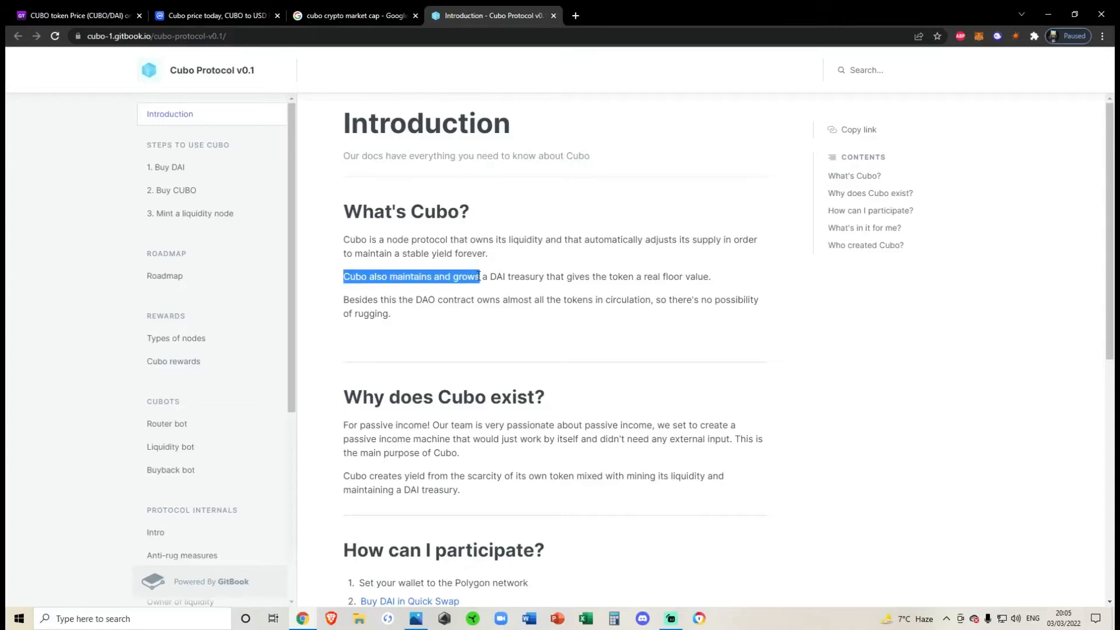
pyautogui.moveTo(478, 277); pyautogui.dragTo(709, 277)
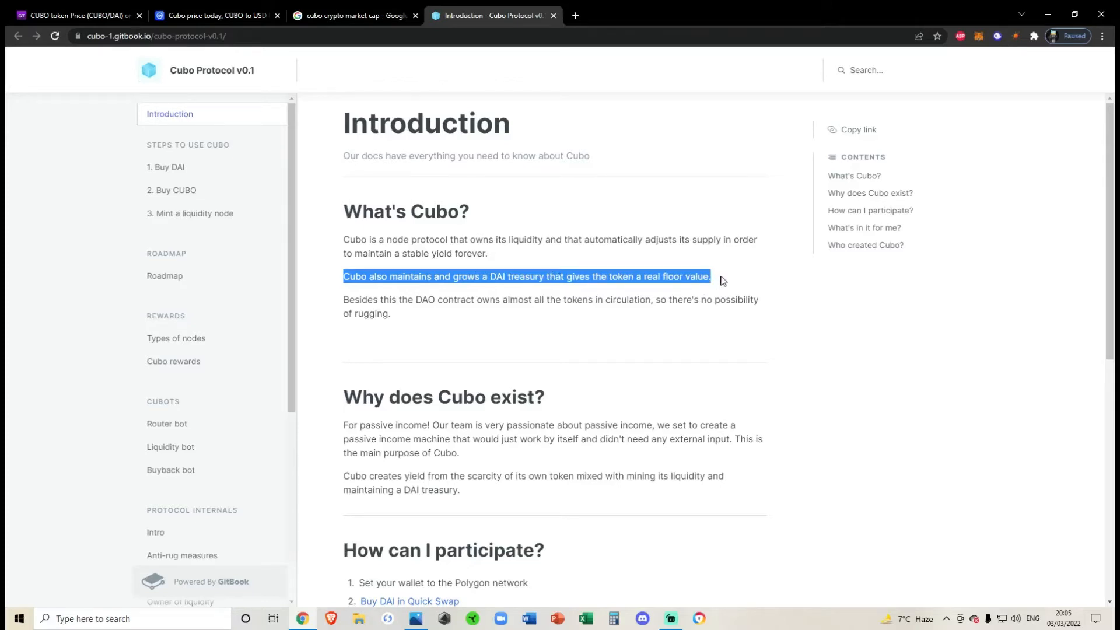
# Step: Scroll the Cubo docs down to the 'What's in it for me?' section
pyautogui.scroll(-3)
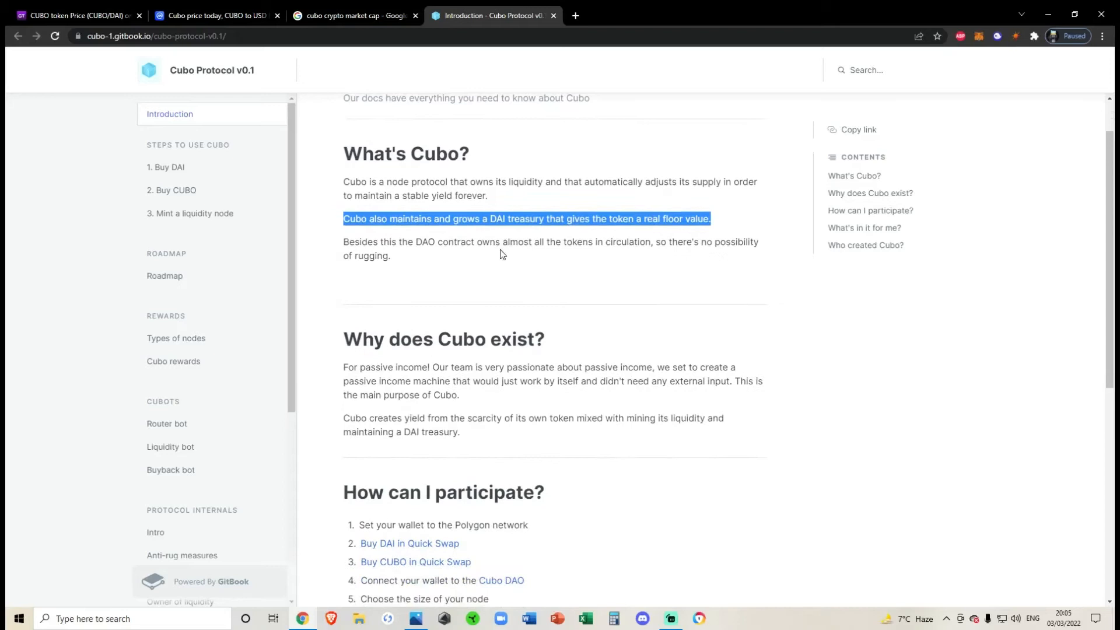
pyautogui.scroll(-3)
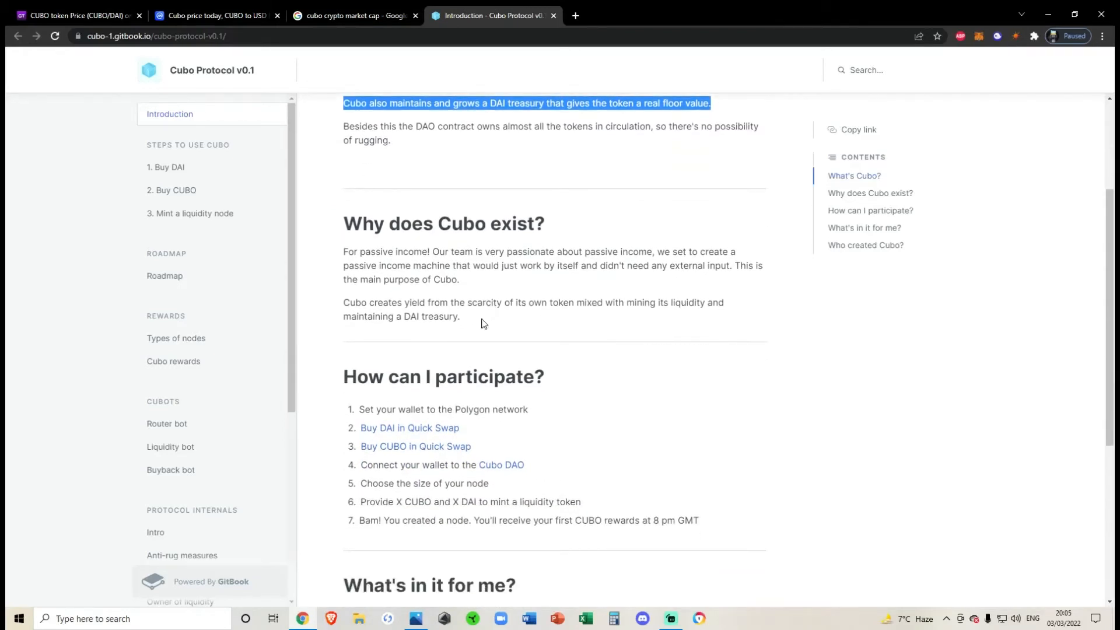
pyautogui.scroll(3)
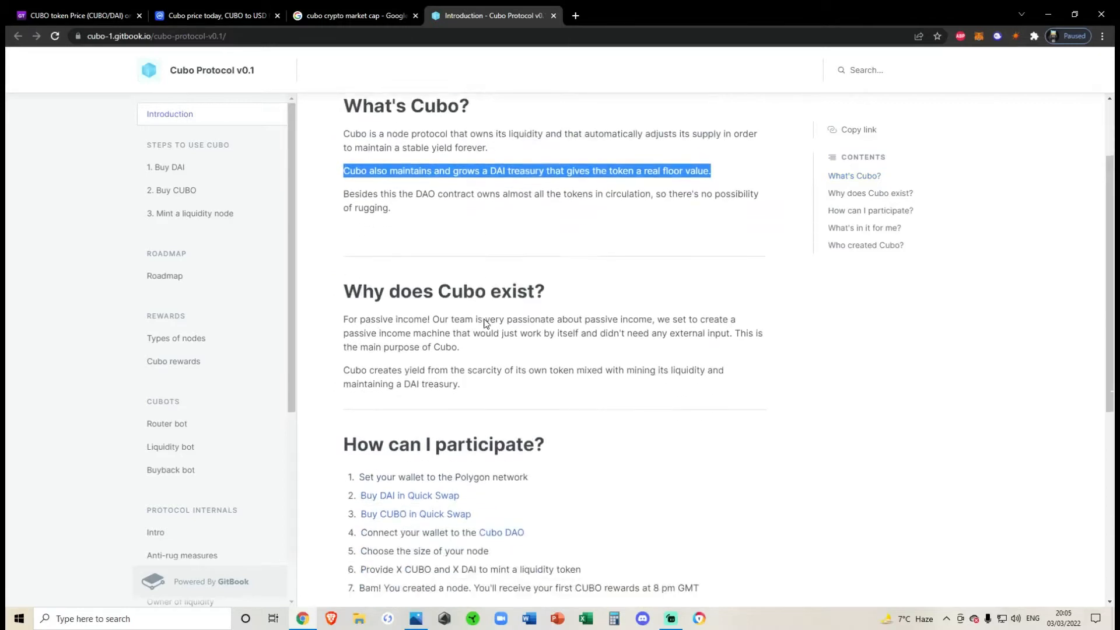
pyautogui.scroll(-3)
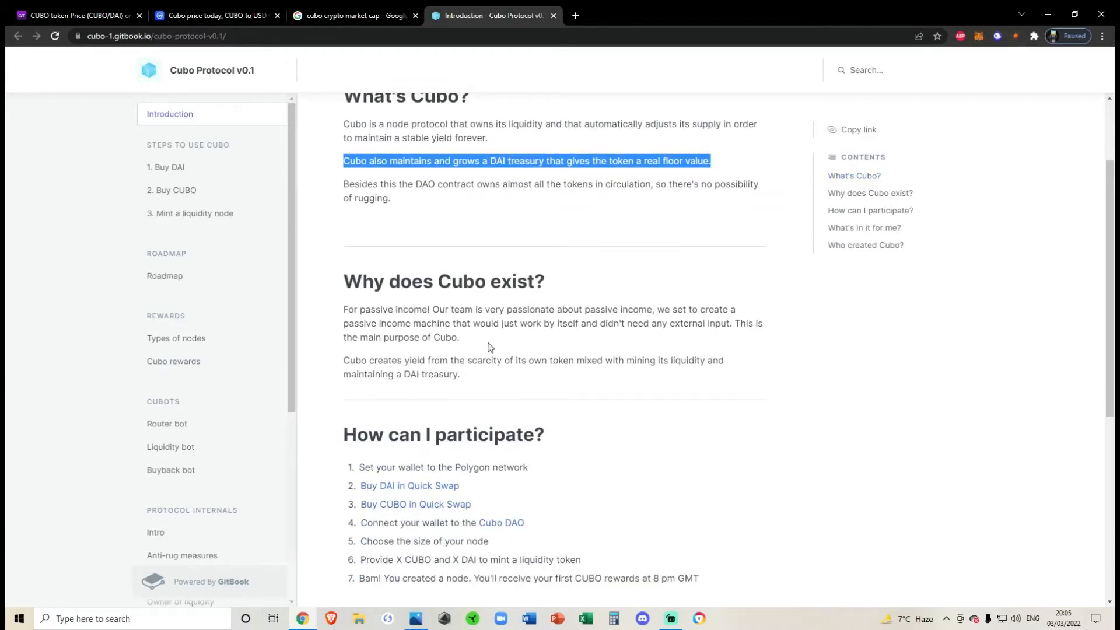
pyautogui.scroll(-3)
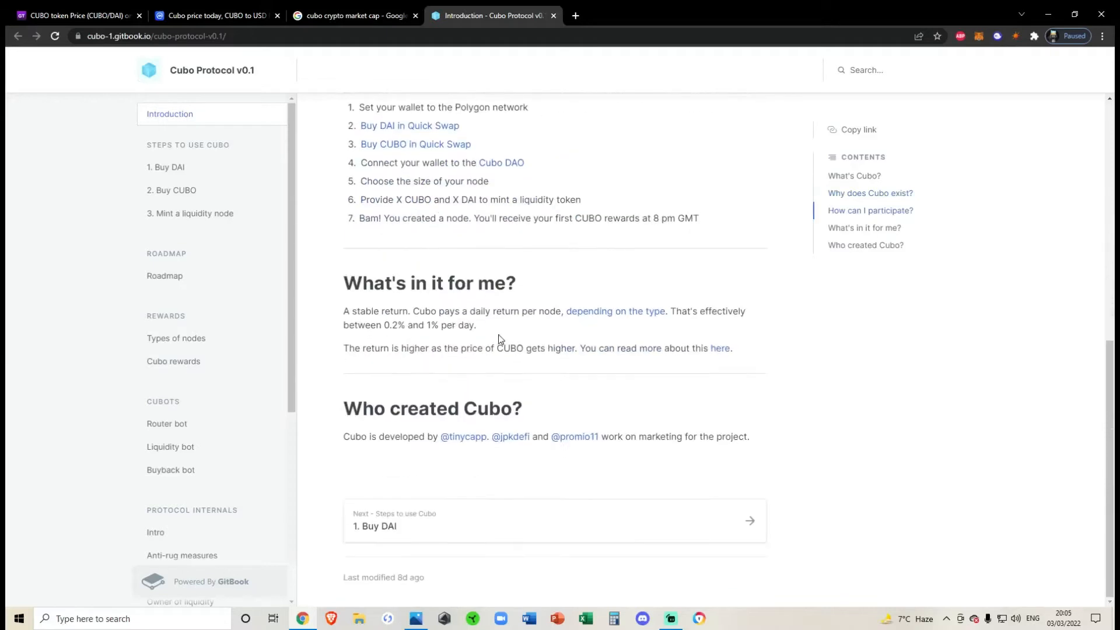
pyautogui.moveTo(222, 384)
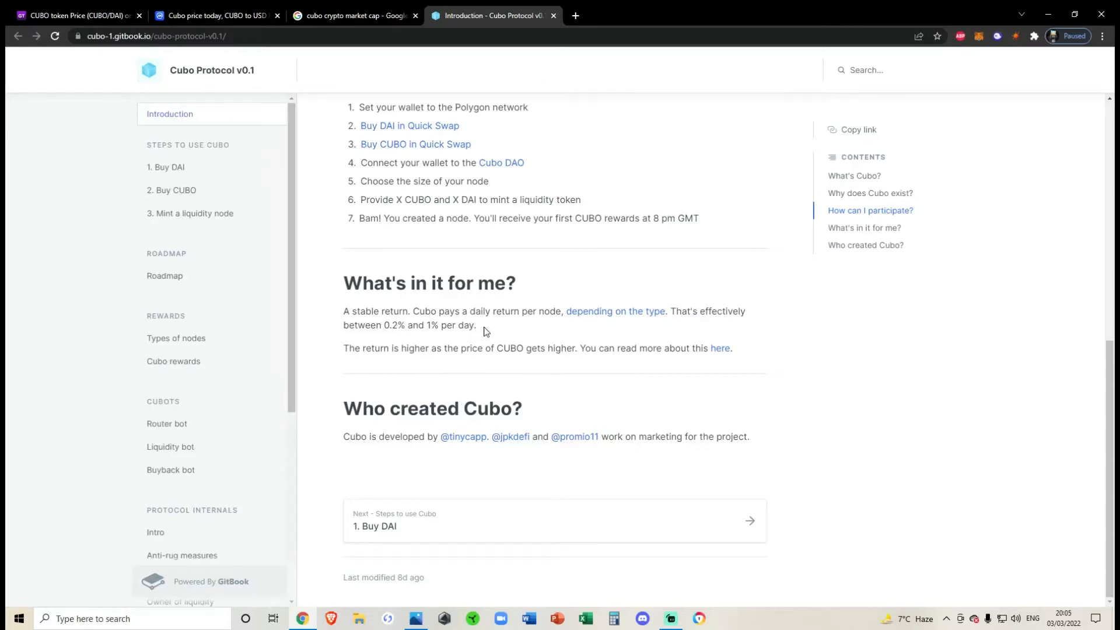
# Step: Mark the stable daily return figures of 0.2% to 1% per day
pyautogui.moveTo(343, 310); pyautogui.dragTo(475, 325)
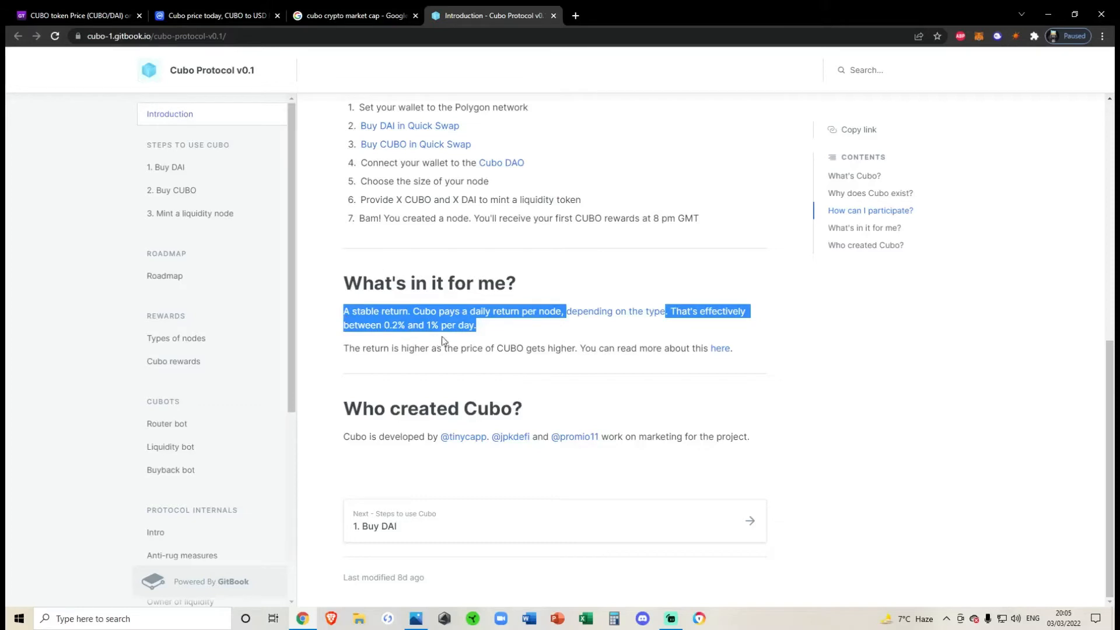
pyautogui.click(485, 327)
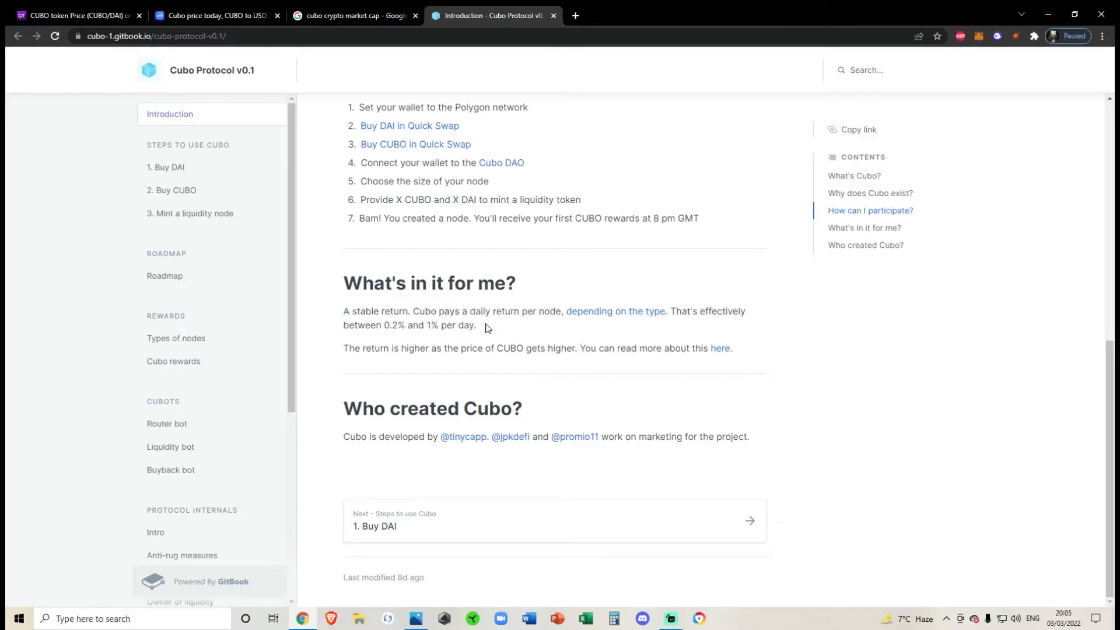
pyautogui.moveTo(383, 325); pyautogui.dragTo(476, 325)
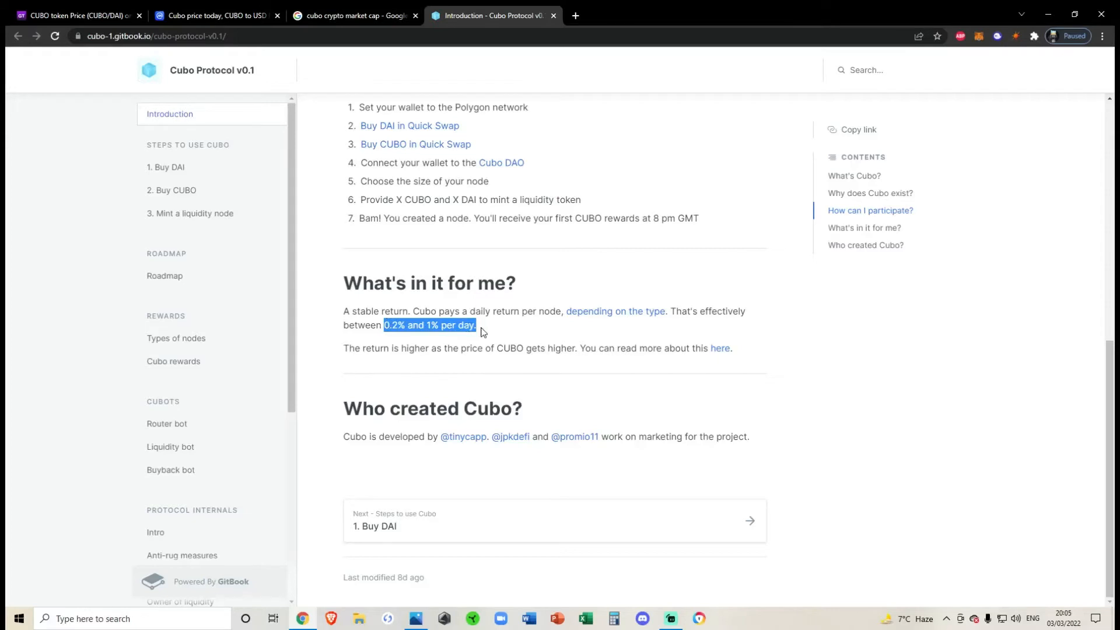
pyautogui.click(482, 330)
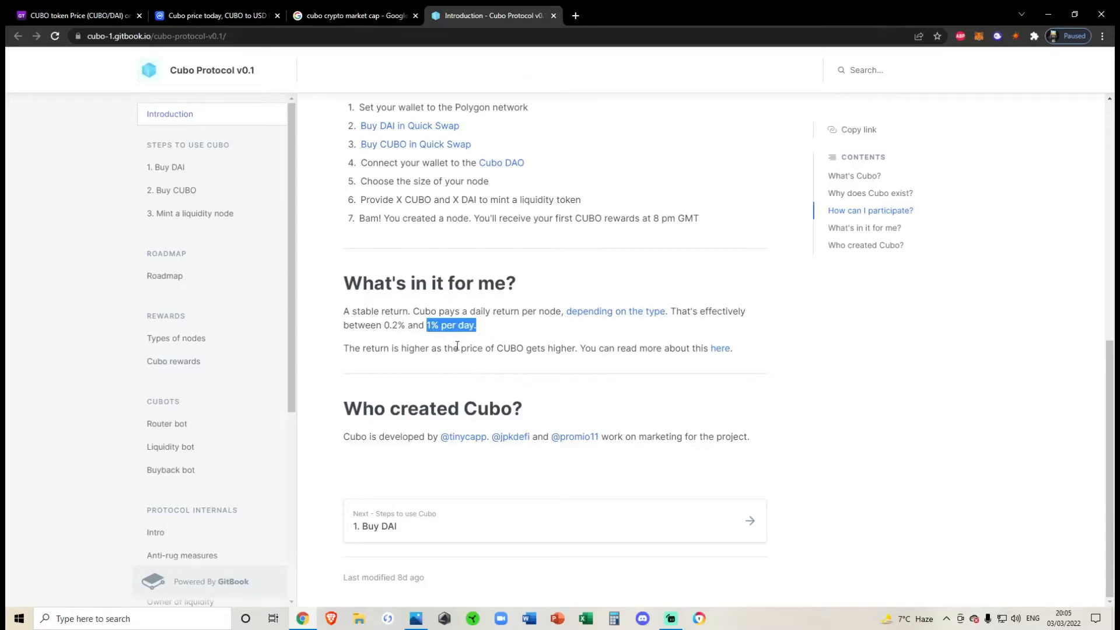
pyautogui.moveTo(456, 347)
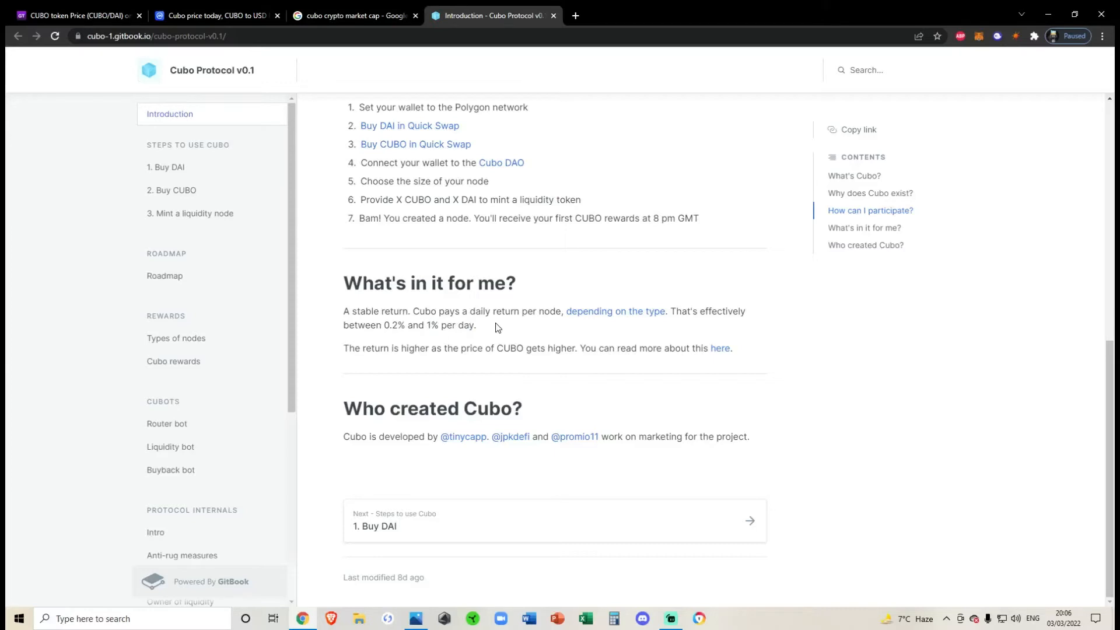
# Step: Re-mark the full DAI treasury floor-value sentence in the docs introduction
pyautogui.scroll(3)
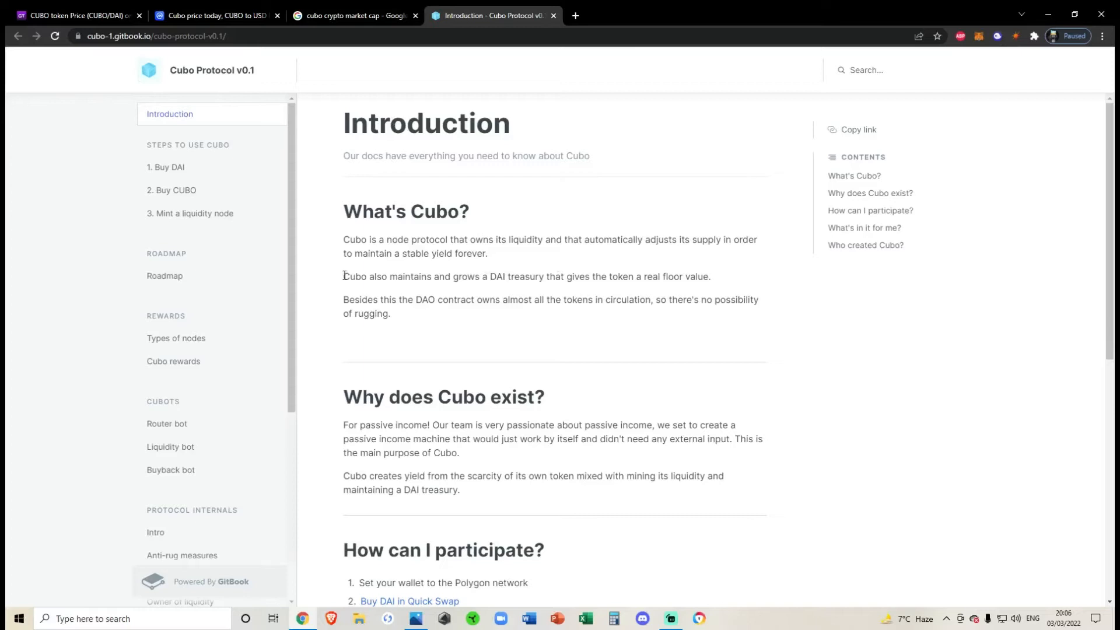
pyautogui.moveTo(343, 276); pyautogui.dragTo(682, 276)
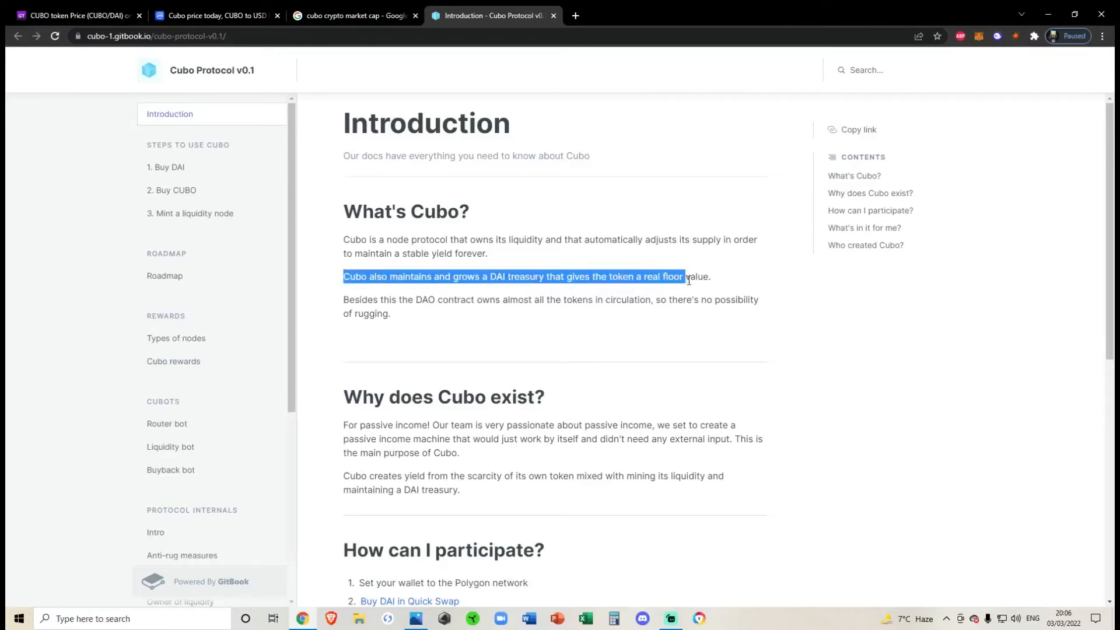
pyautogui.moveTo(683, 277); pyautogui.dragTo(711, 277)
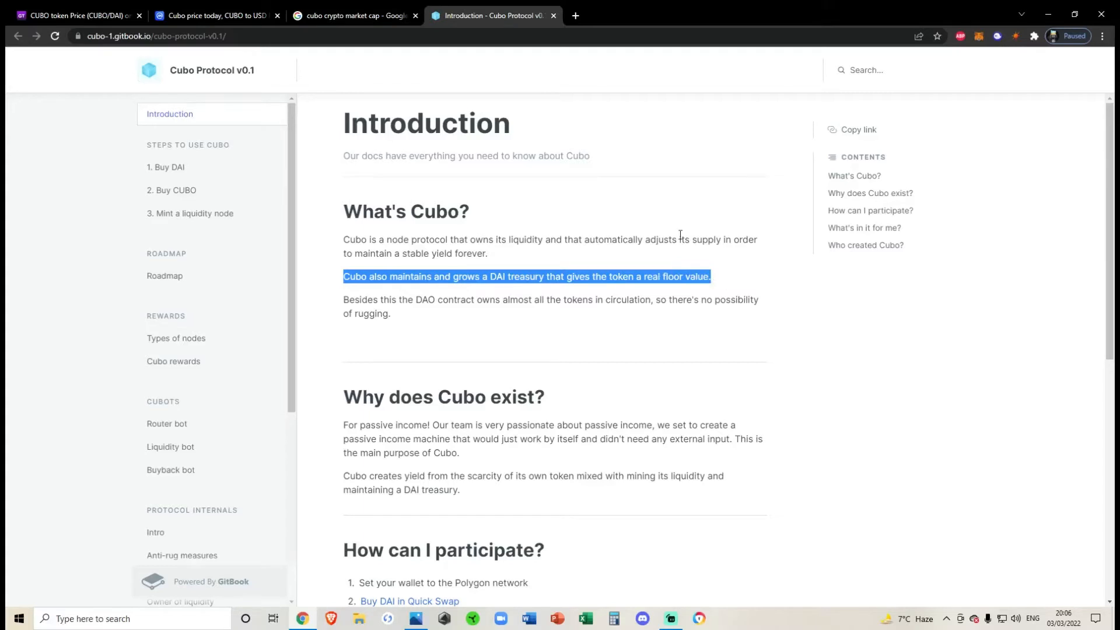
pyautogui.moveTo(518, 294)
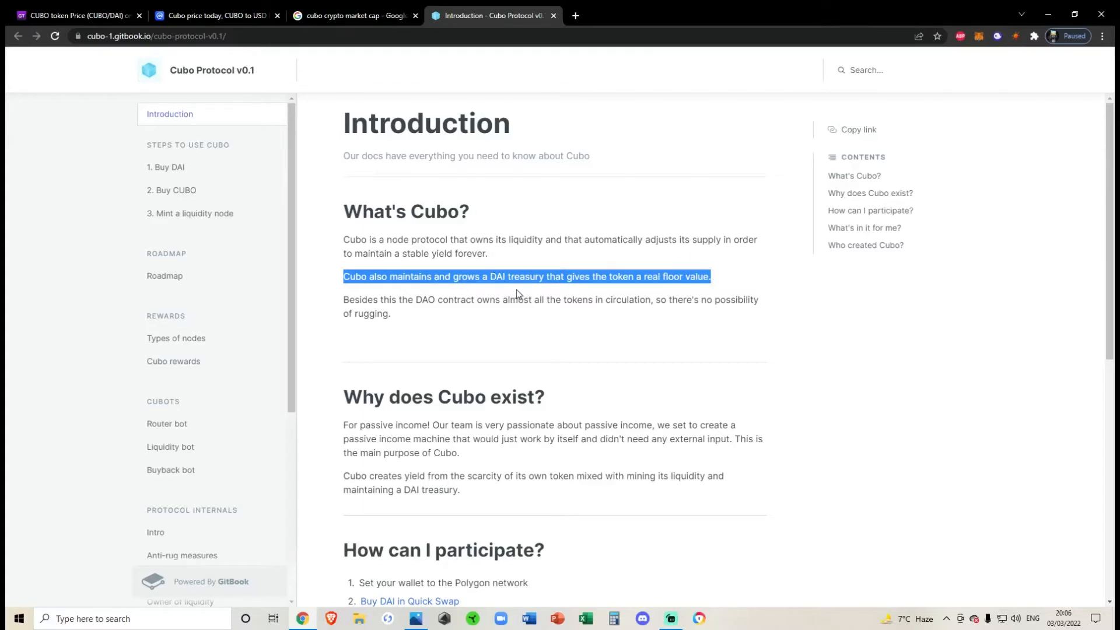
pyautogui.moveTo(442, 318)
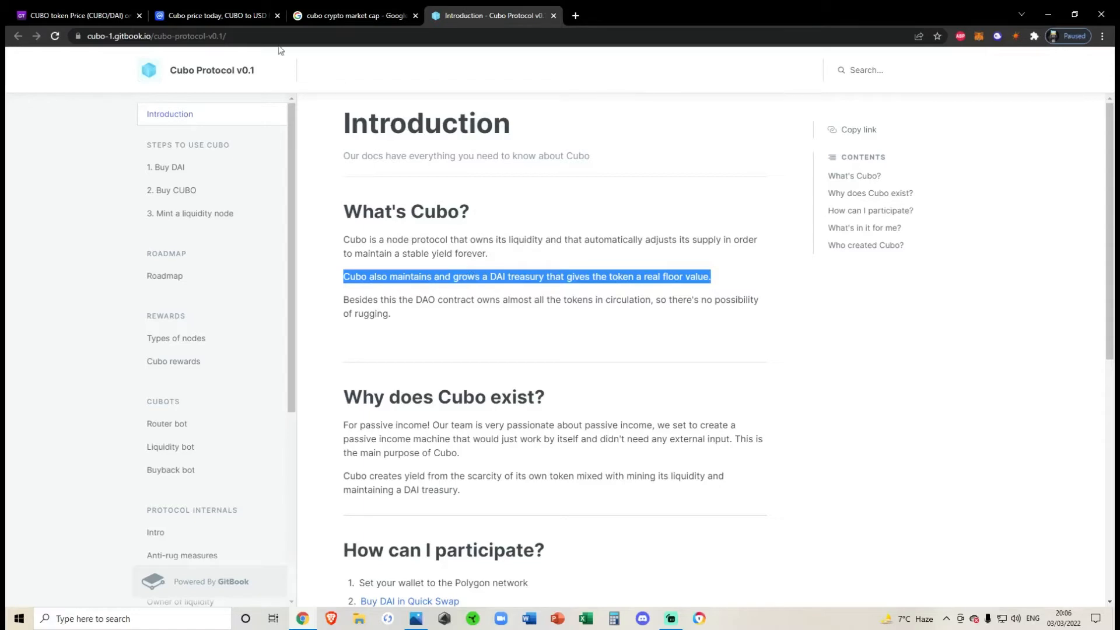
pyautogui.moveTo(516, 263)
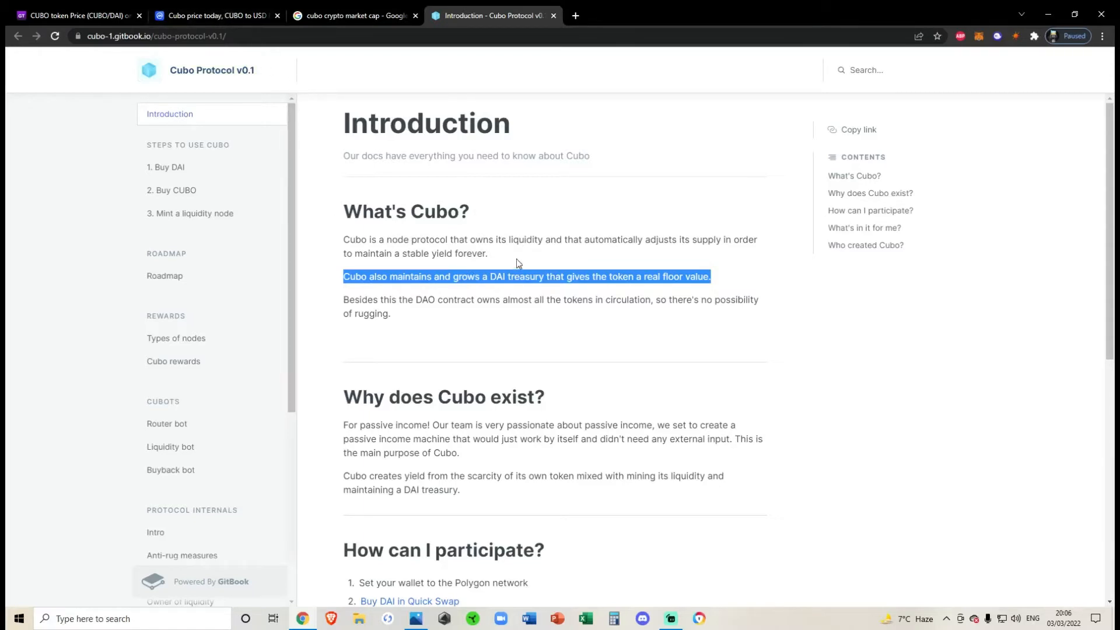
pyautogui.moveTo(559, 277)
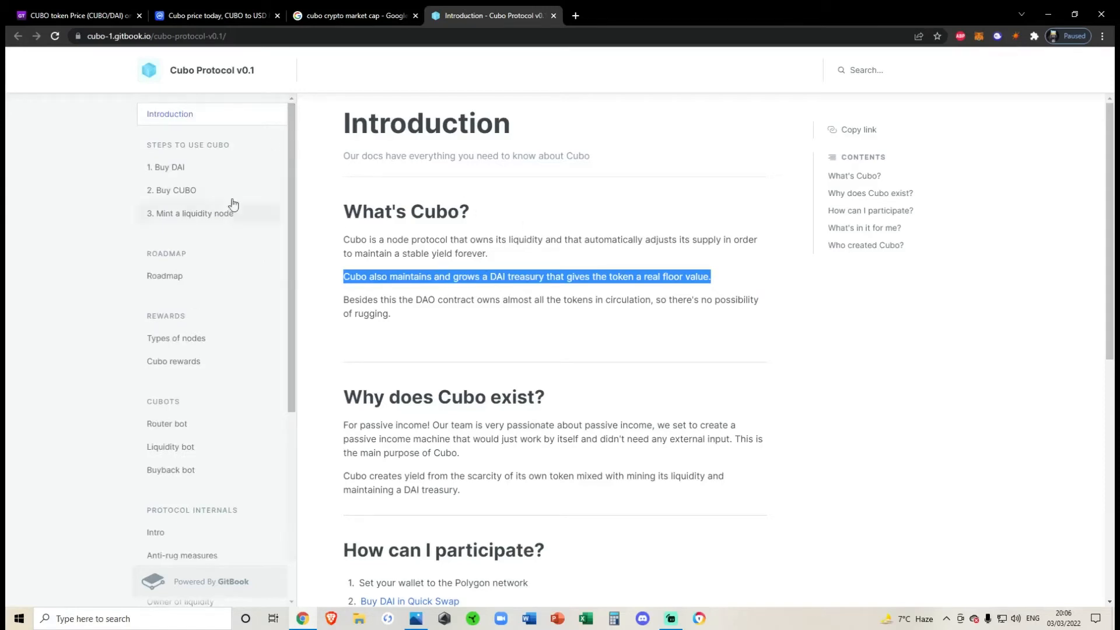
pyautogui.scroll(-3)
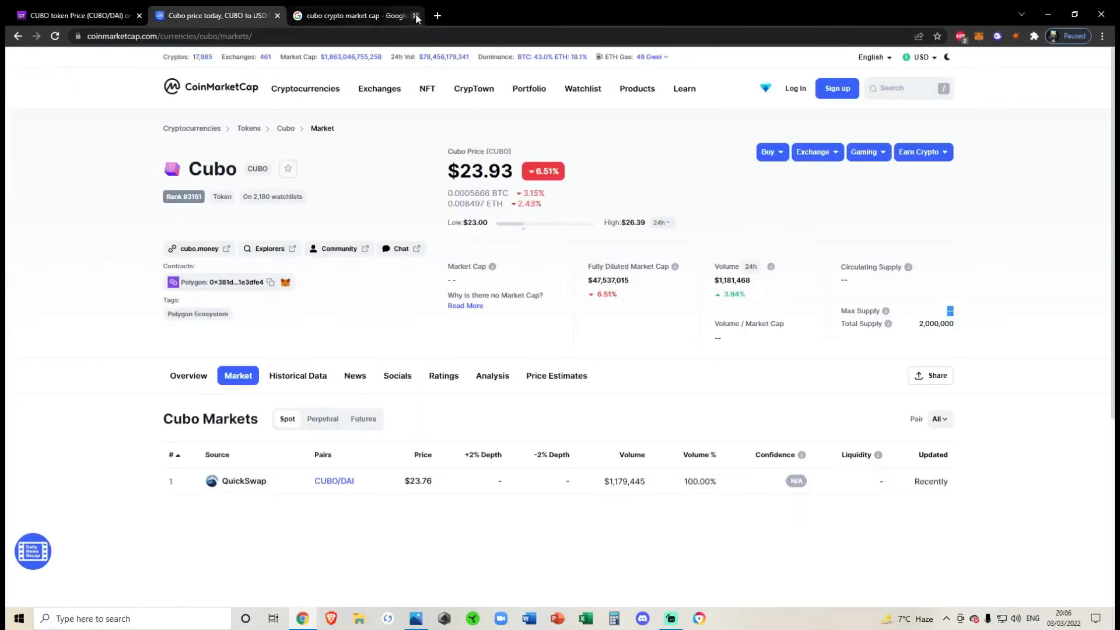
# Step: Close the Google search results for Cubo's market cap
pyautogui.click(415, 15)
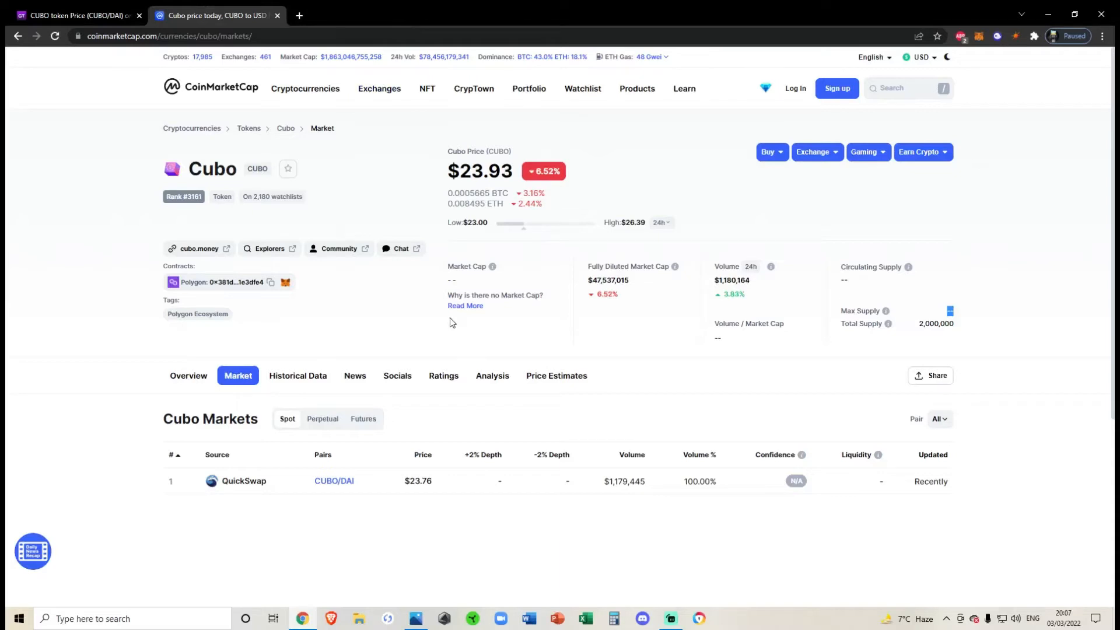
pyautogui.moveTo(610, 293)
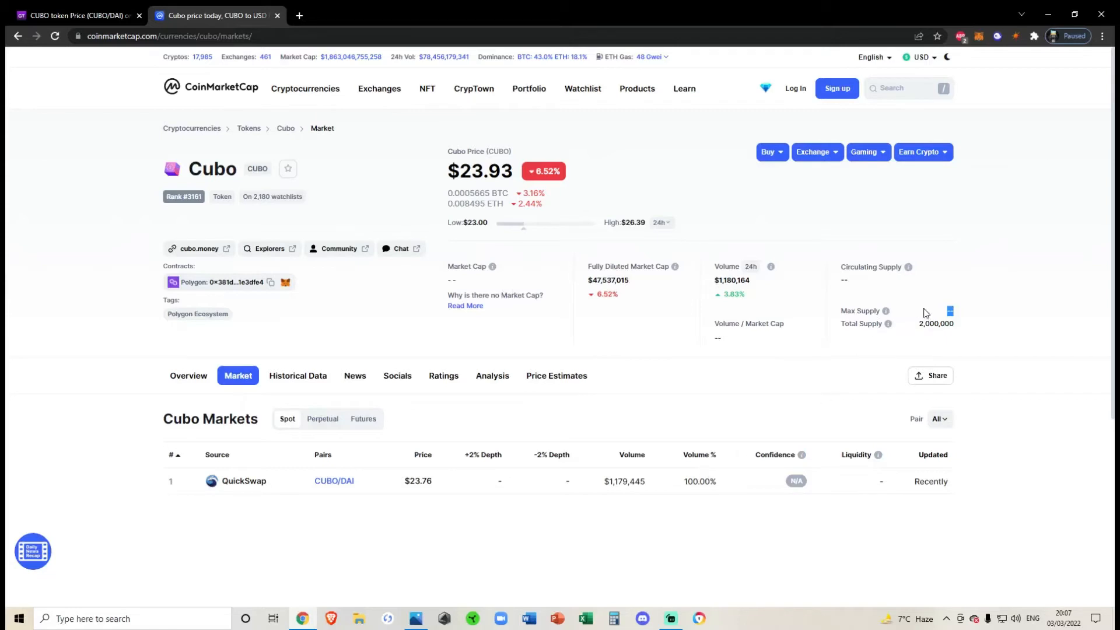
pyautogui.moveTo(886, 310)
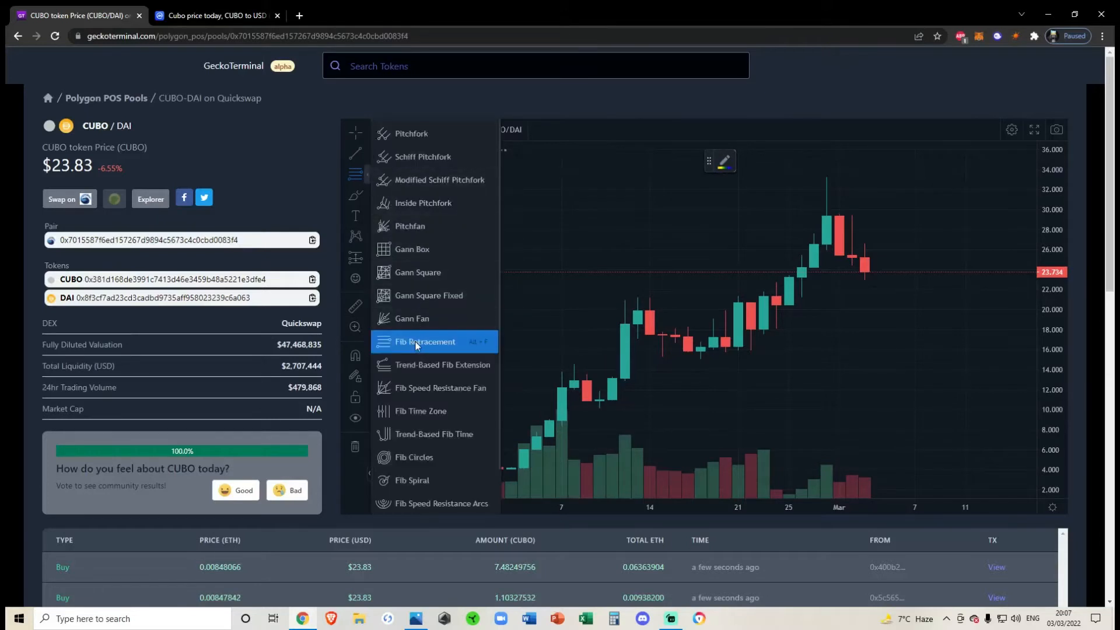
# Step: Place a Fib Retracement from the February low to the peak near 33 on the CUBO/DAI chart
pyautogui.click(424, 342)
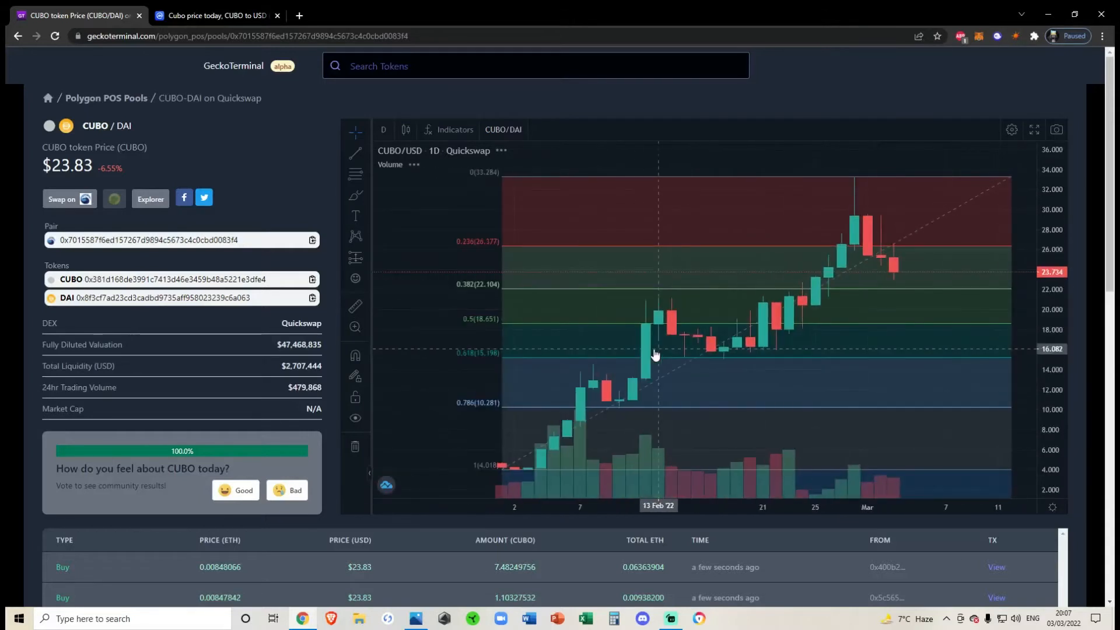
pyautogui.moveTo(365, 202)
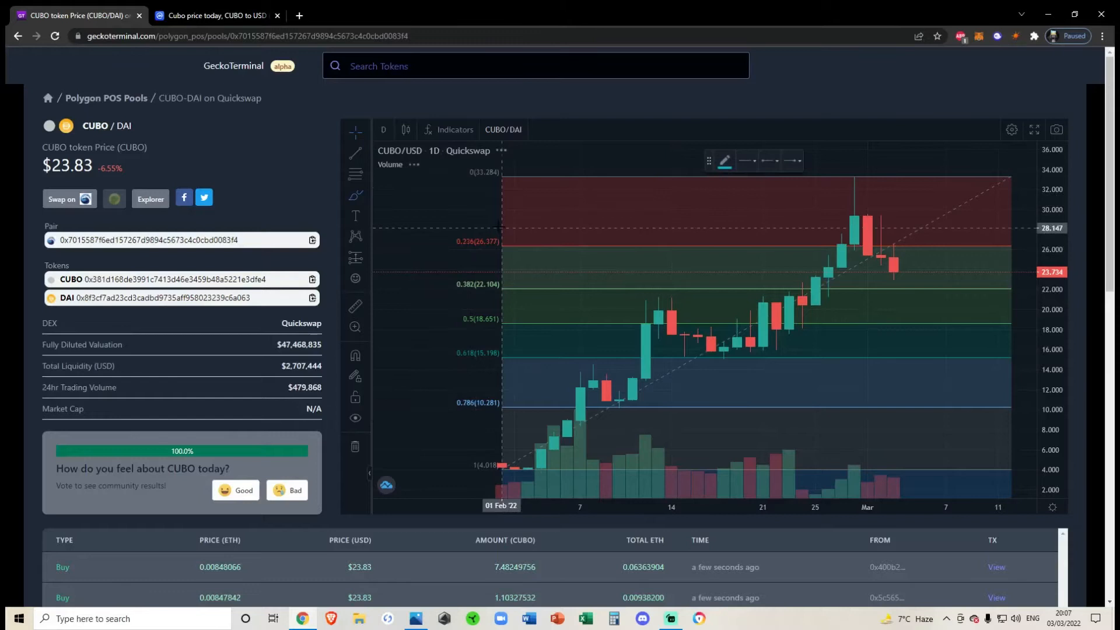
pyautogui.moveTo(500, 224); pyautogui.dragTo(514, 253)
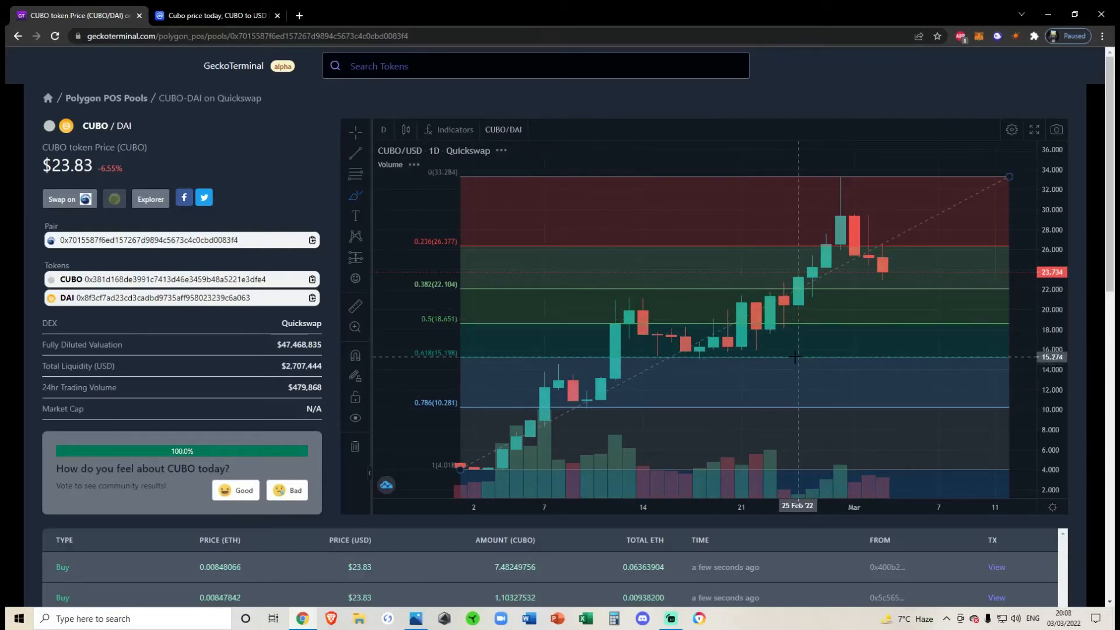
pyautogui.moveTo(794, 357); pyautogui.dragTo(693, 420)
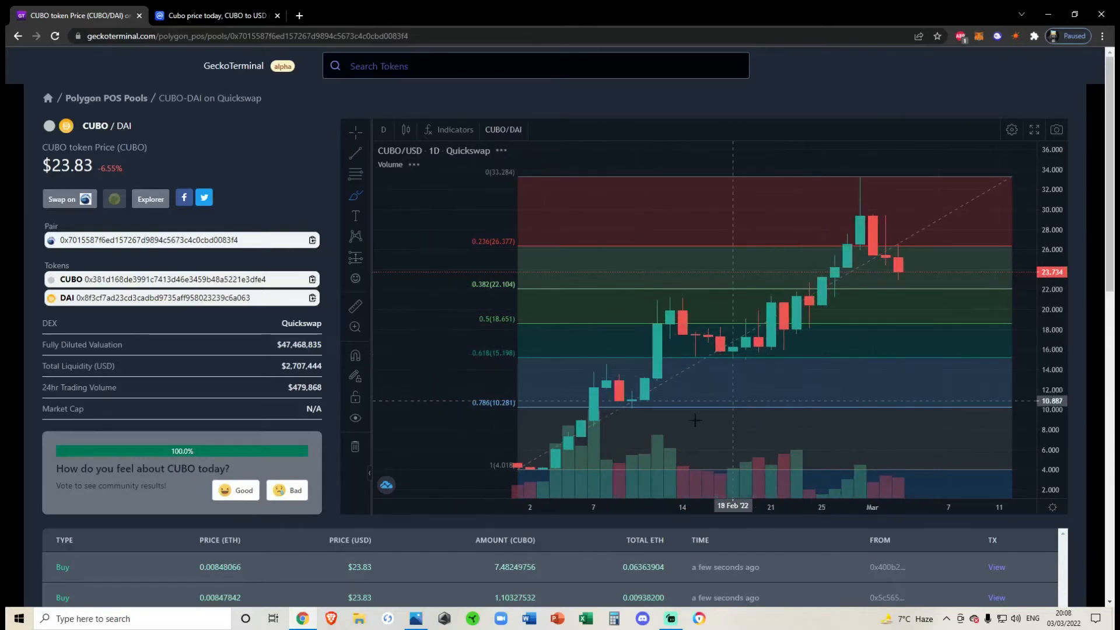
pyautogui.click(218, 16)
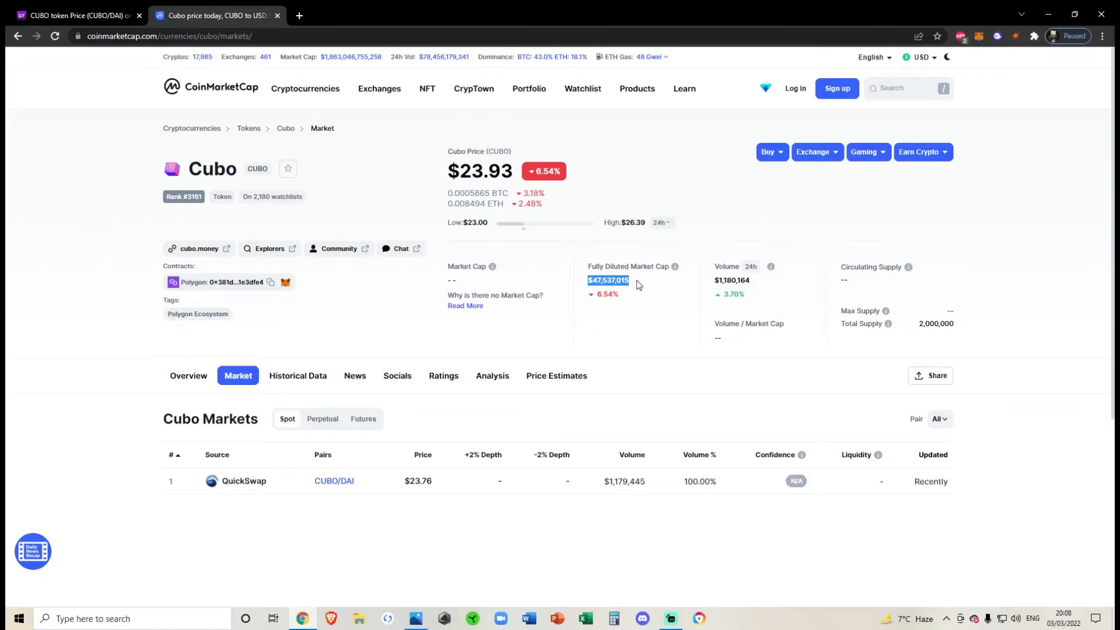
pyautogui.moveTo(637, 295)
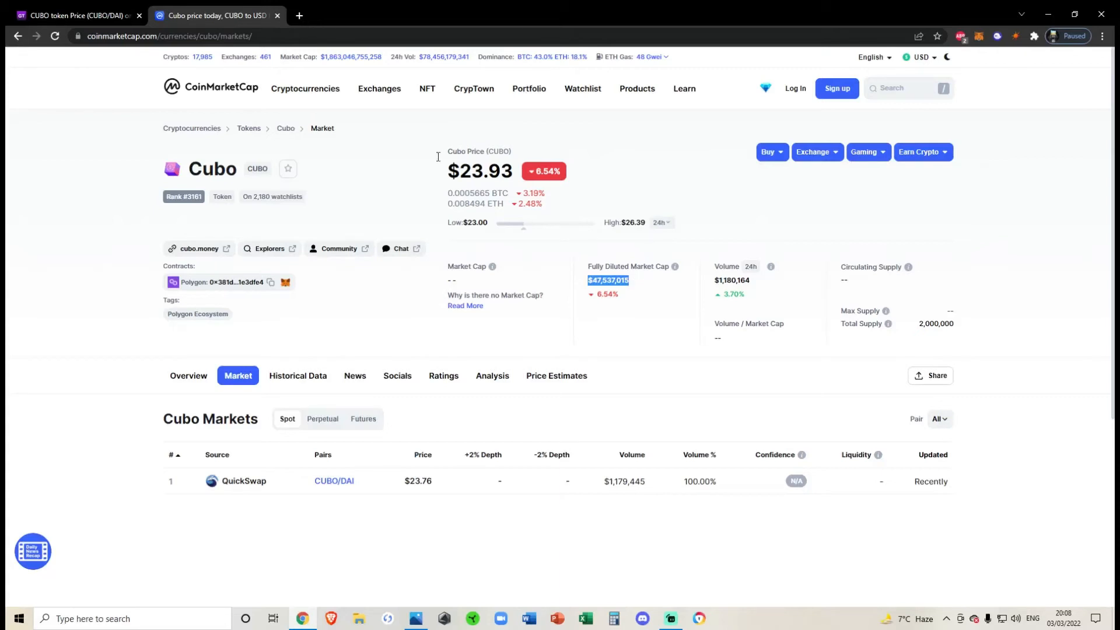
# Step: Return to the GeckoTerminal CUBO/DAI chart with its Fibonacci levels
pyautogui.click(74, 16)
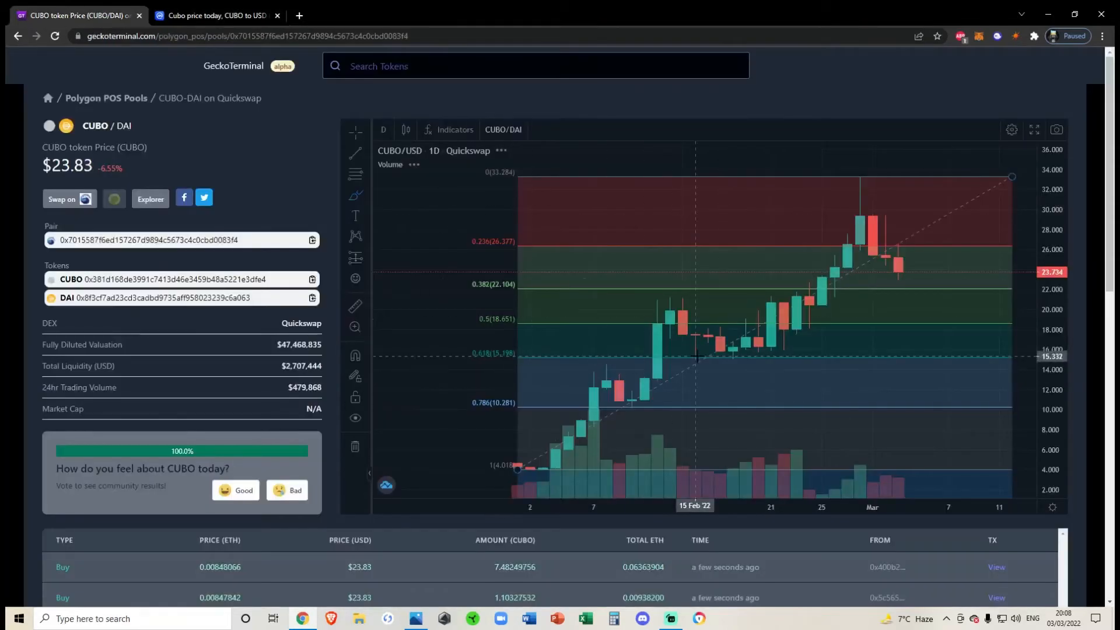
pyautogui.click(215, 15)
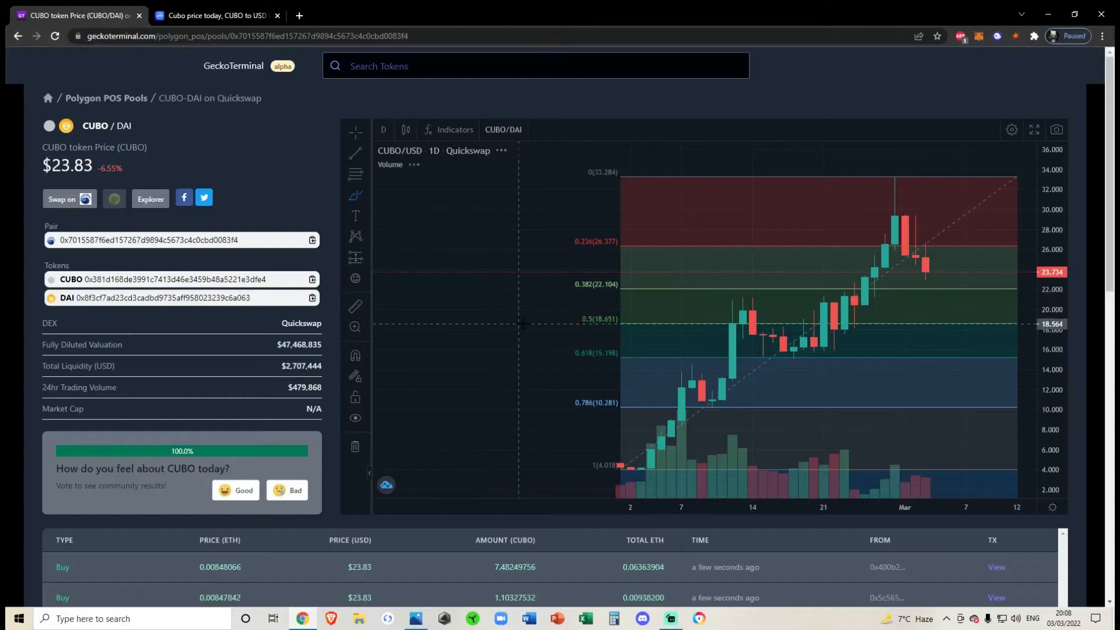
pyautogui.moveTo(549, 350)
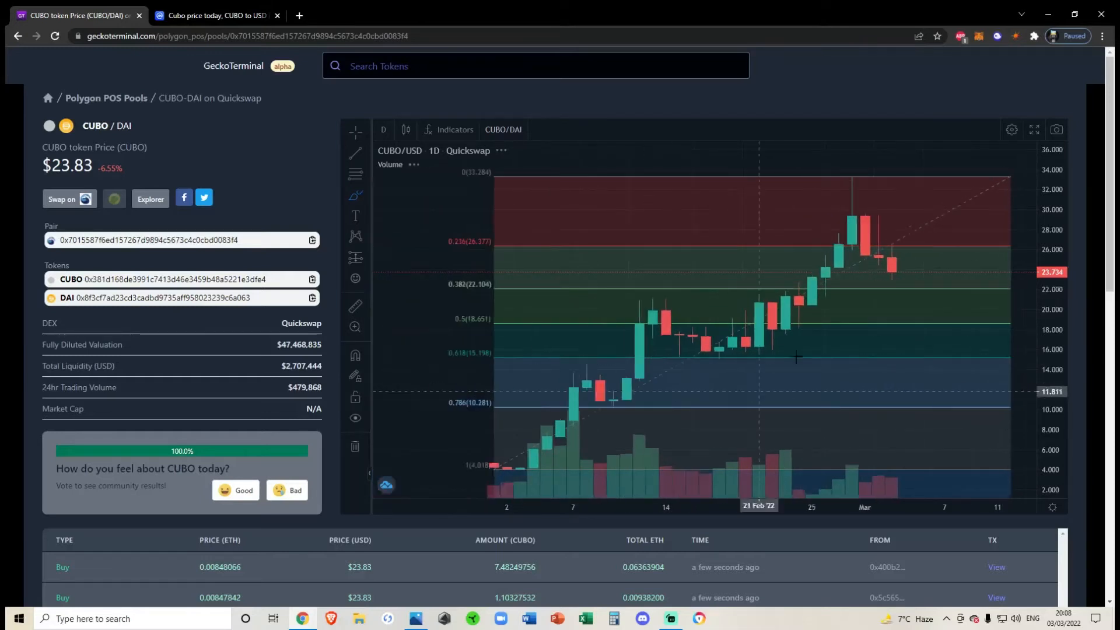
pyautogui.moveTo(797, 359); pyautogui.dragTo(785, 359)
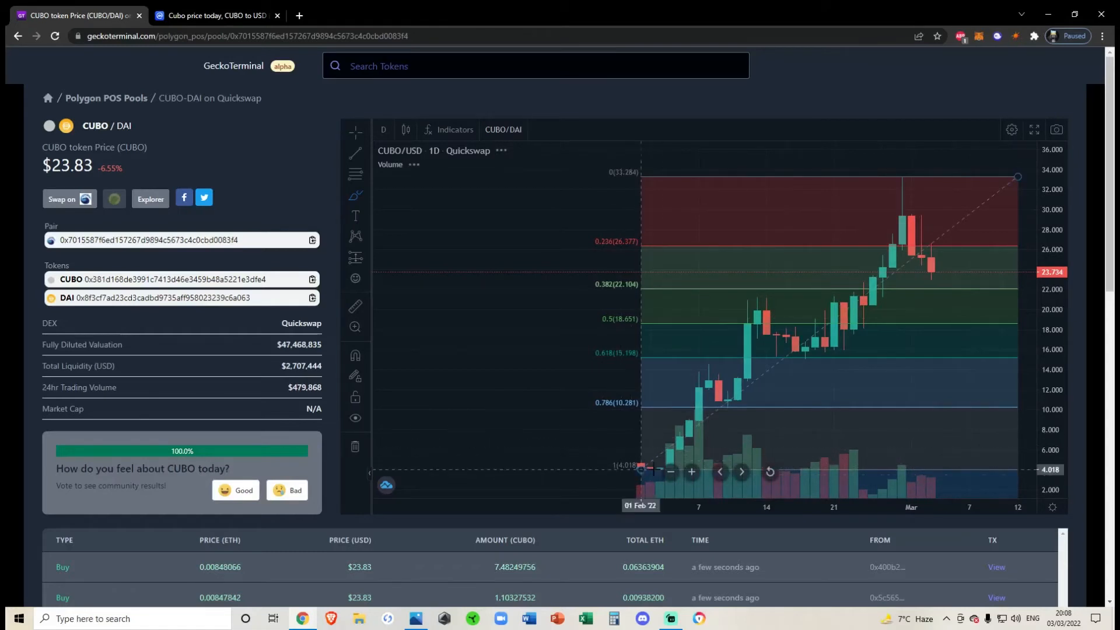
pyautogui.moveTo(646, 471)
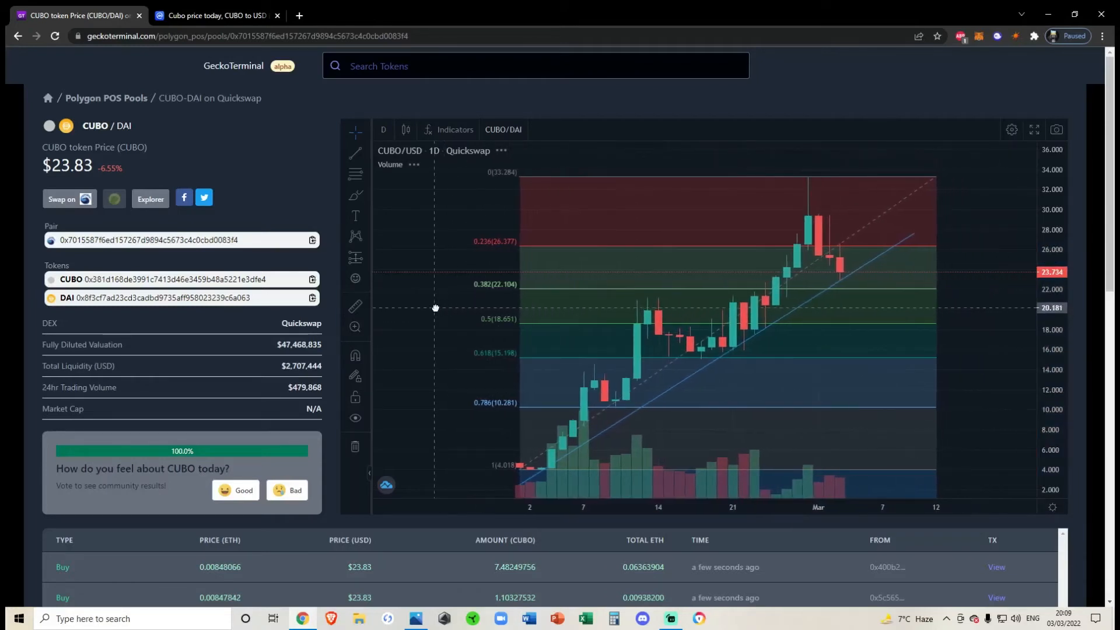
pyautogui.moveTo(550, 311)
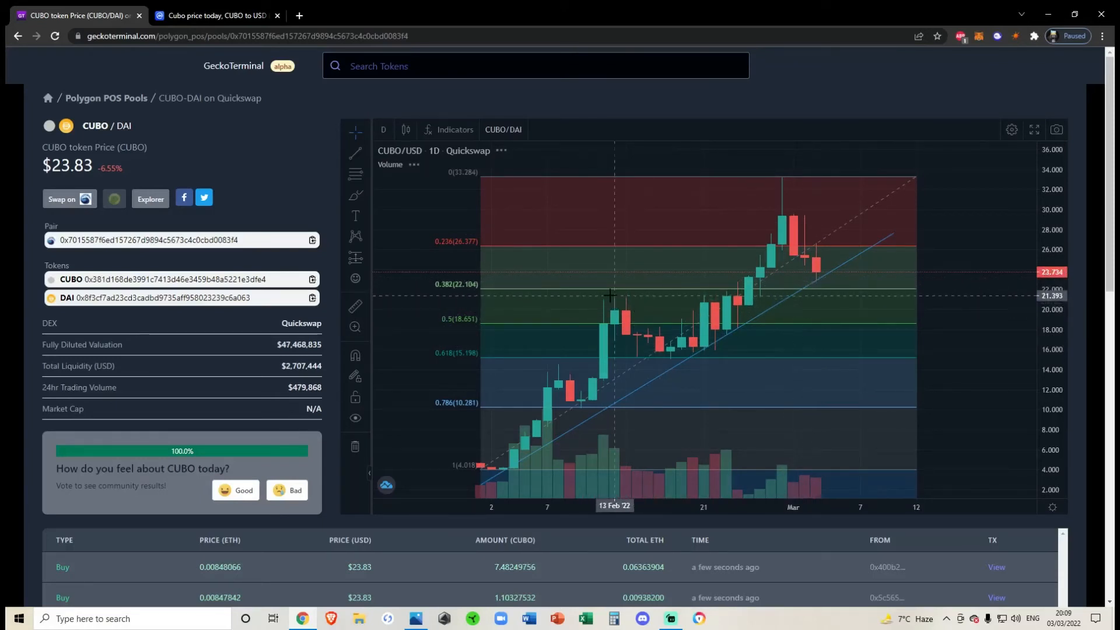
pyautogui.moveTo(601, 296)
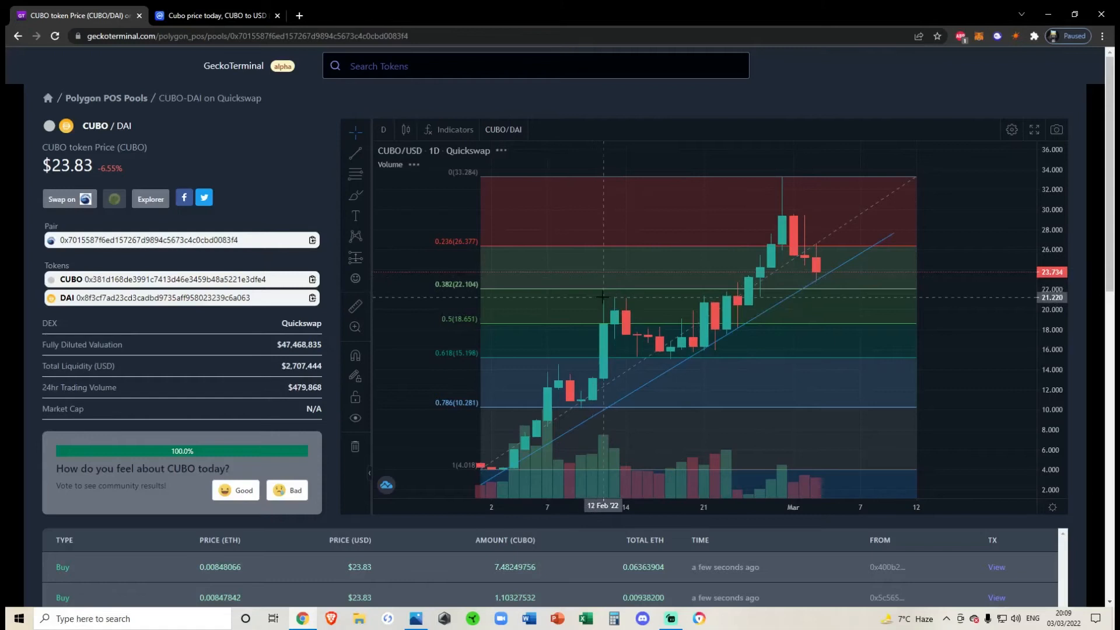
pyautogui.moveTo(607, 296)
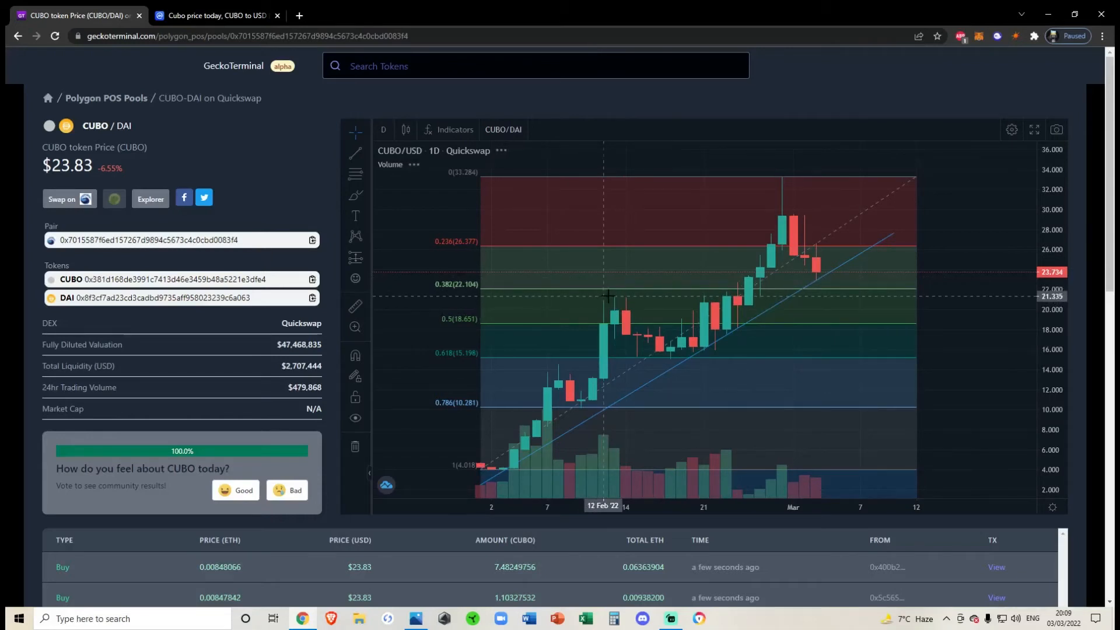
pyautogui.moveTo(831, 329)
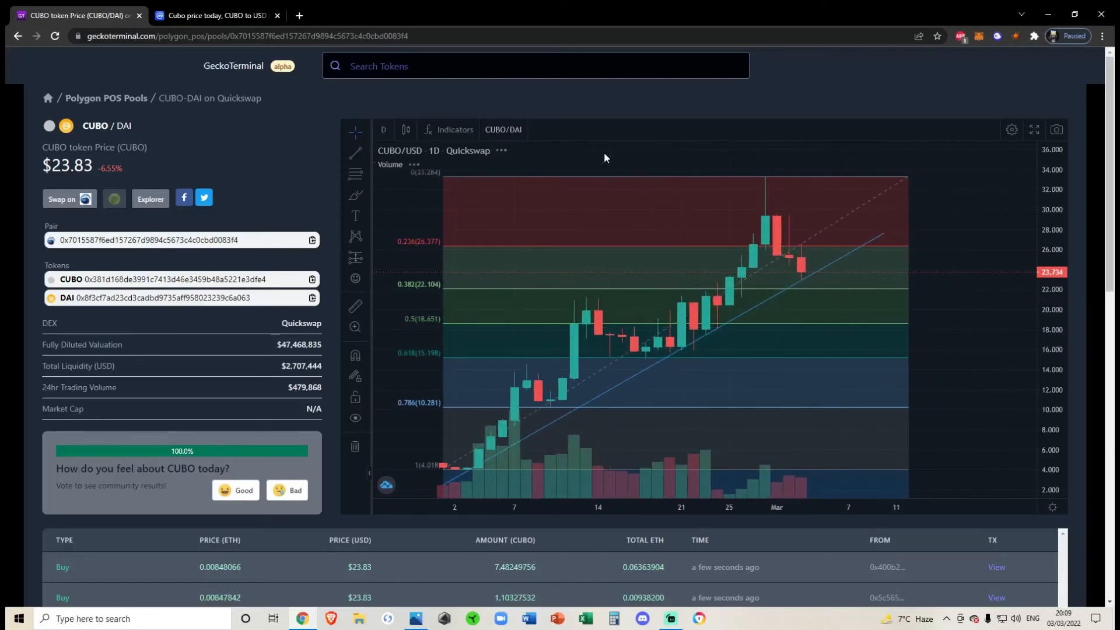
pyautogui.moveTo(620, 264)
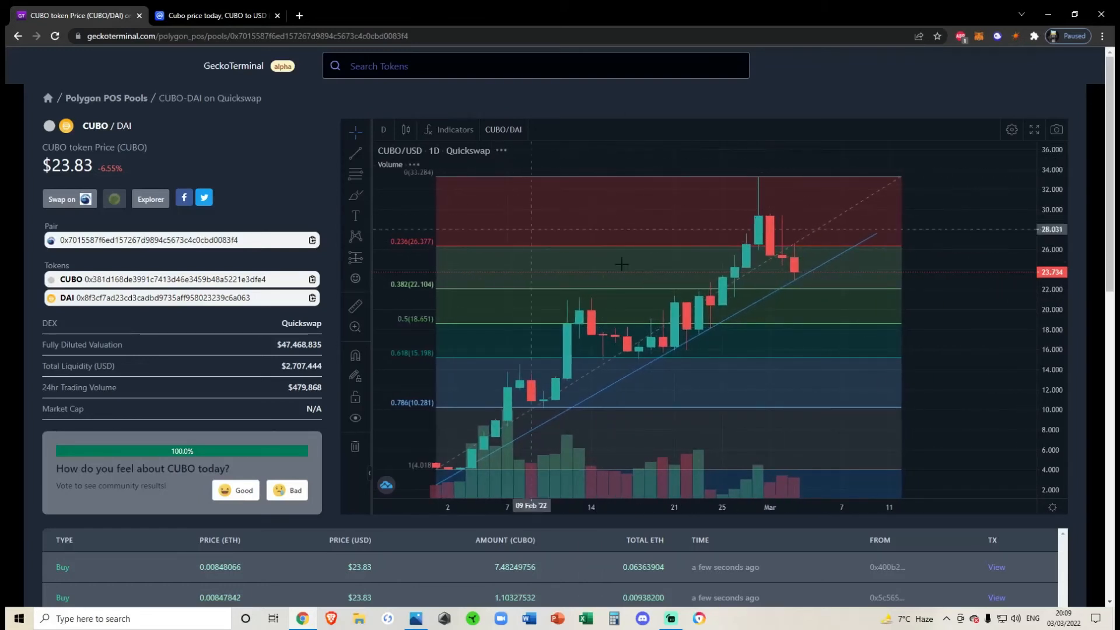
pyautogui.moveTo(948, 322)
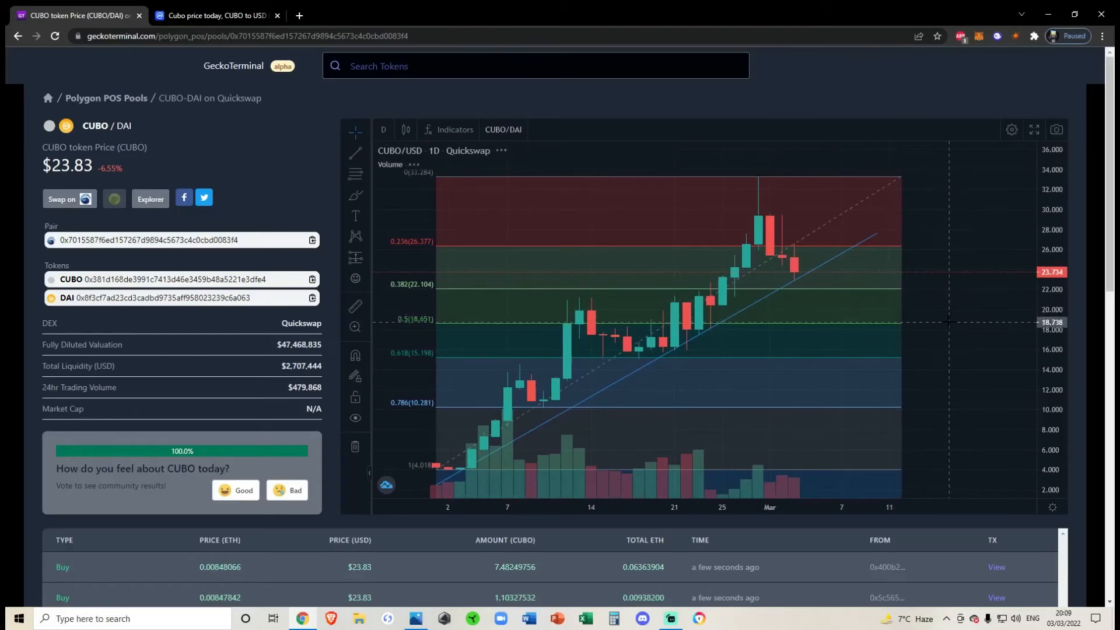
pyautogui.moveTo(641, 141)
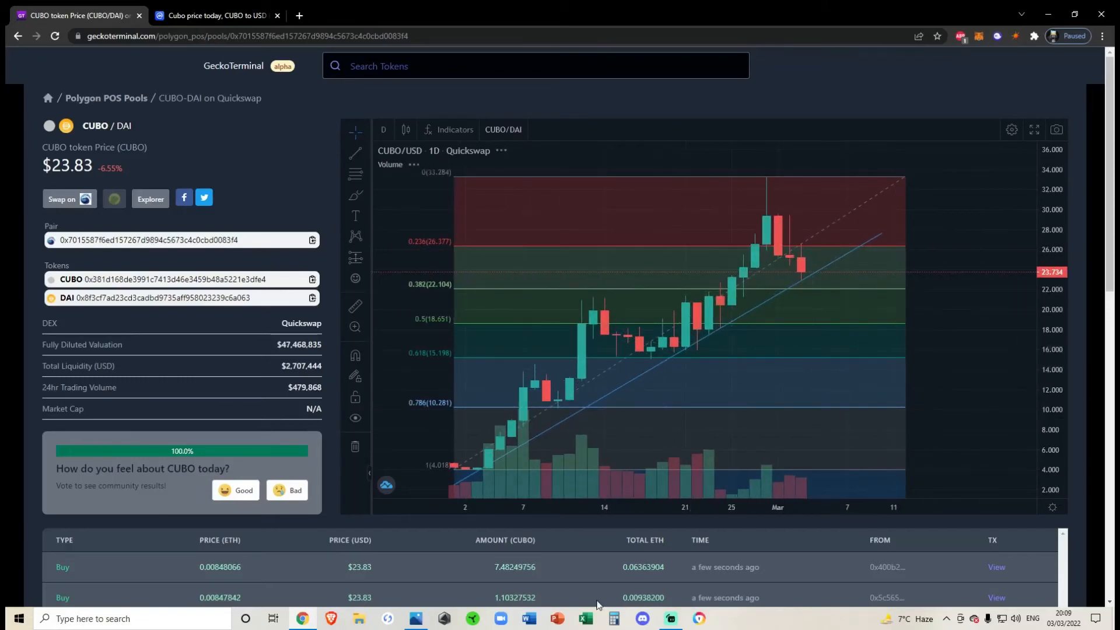
pyautogui.scroll(-3)
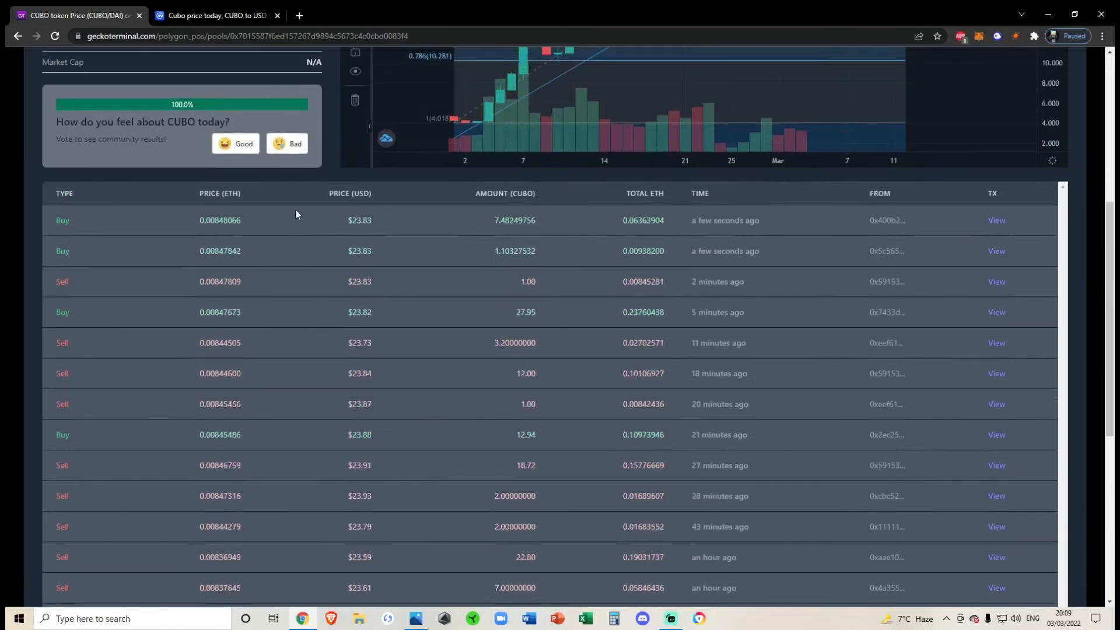
pyautogui.scroll(-3)
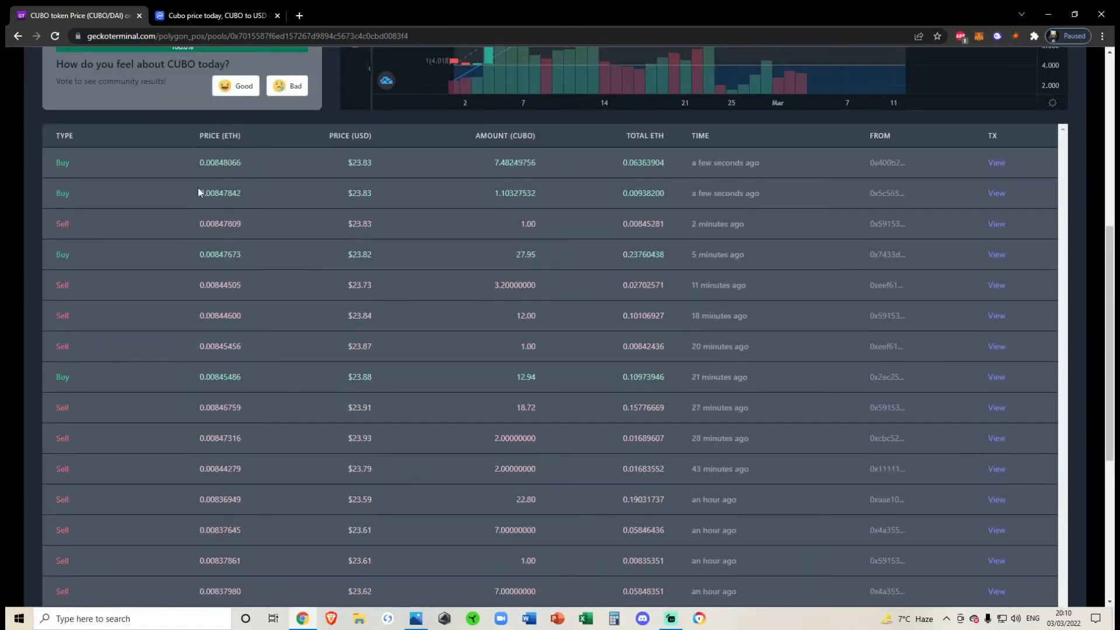
pyautogui.scroll(-3)
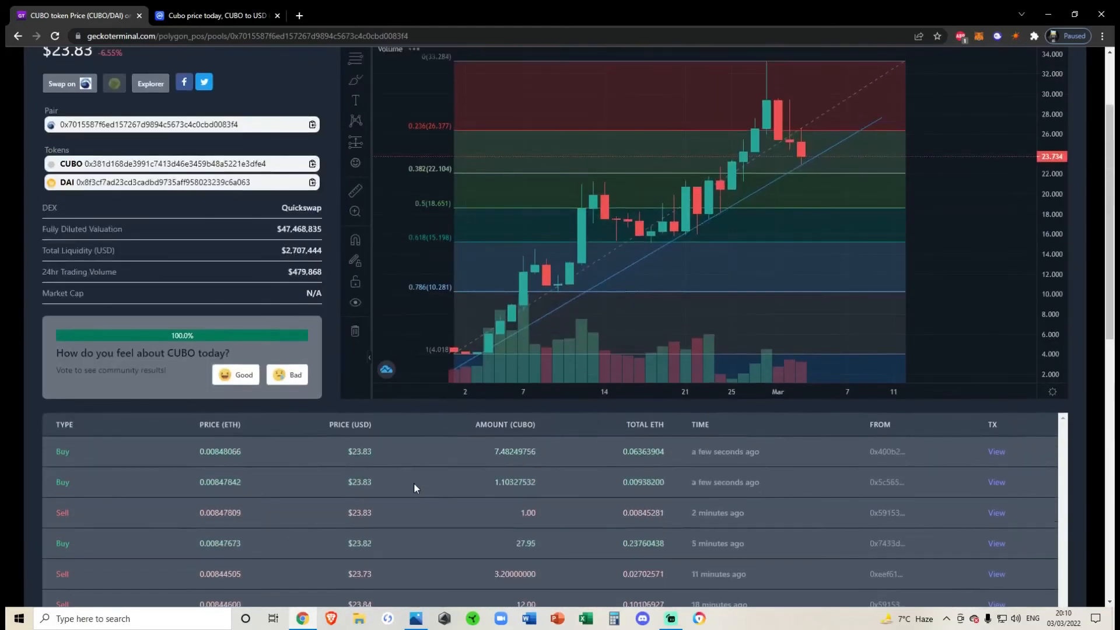
pyautogui.scroll(-3)
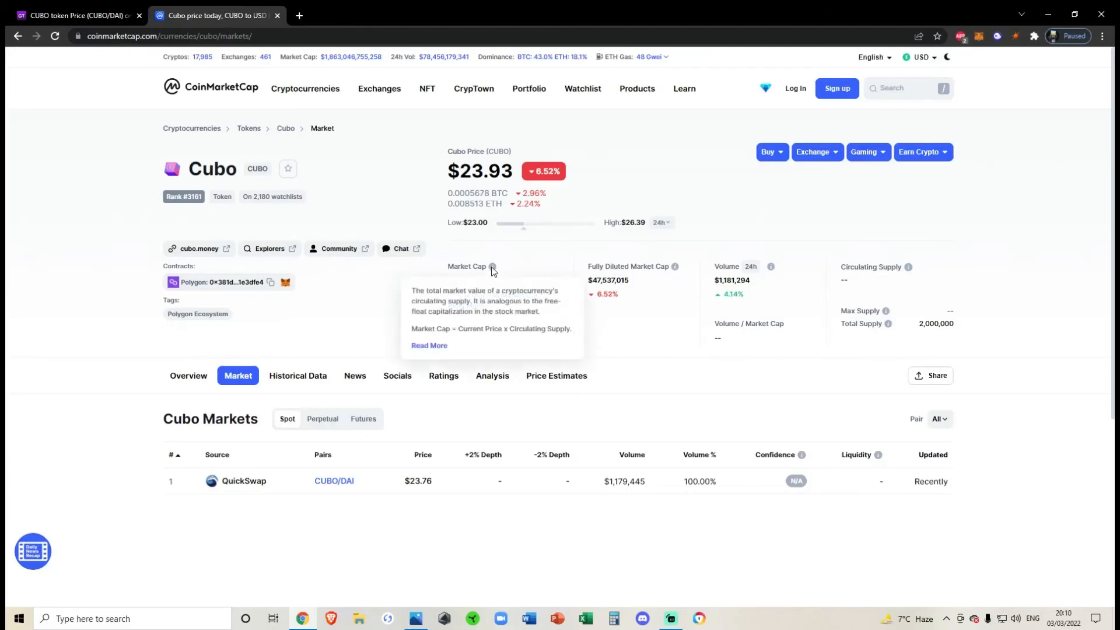
pyautogui.moveTo(865, 311)
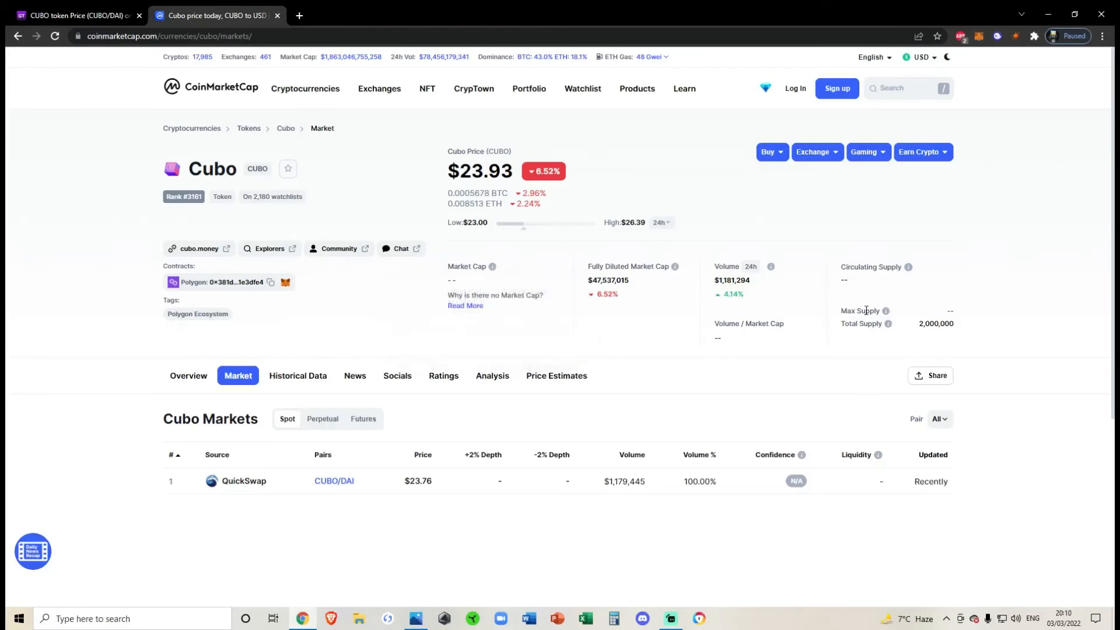
pyautogui.moveTo(305, 343)
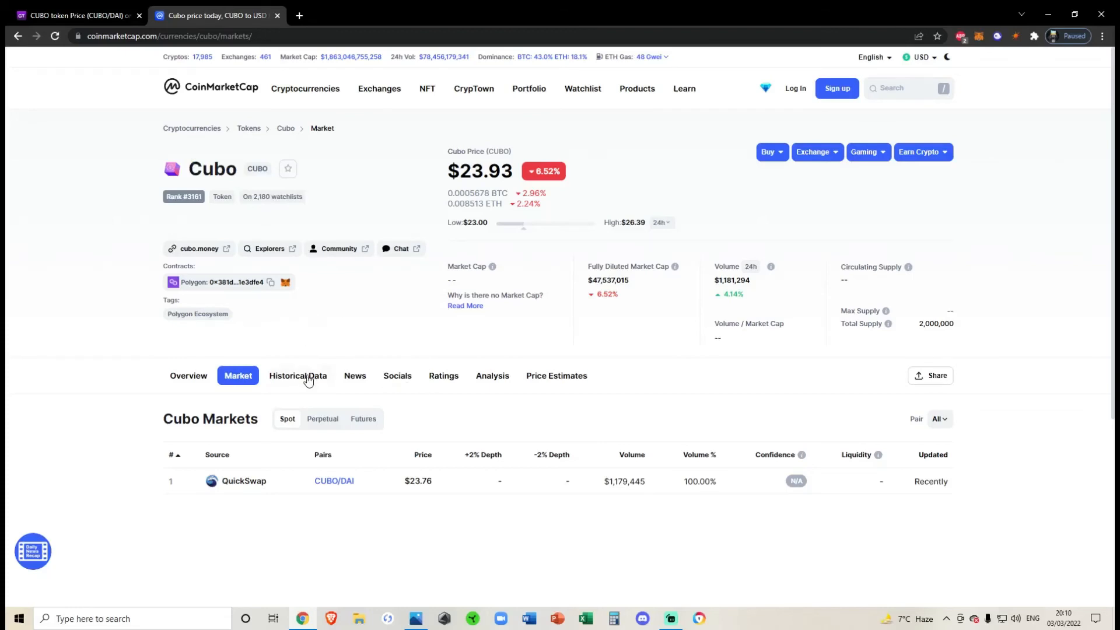
pyautogui.moveTo(631, 304)
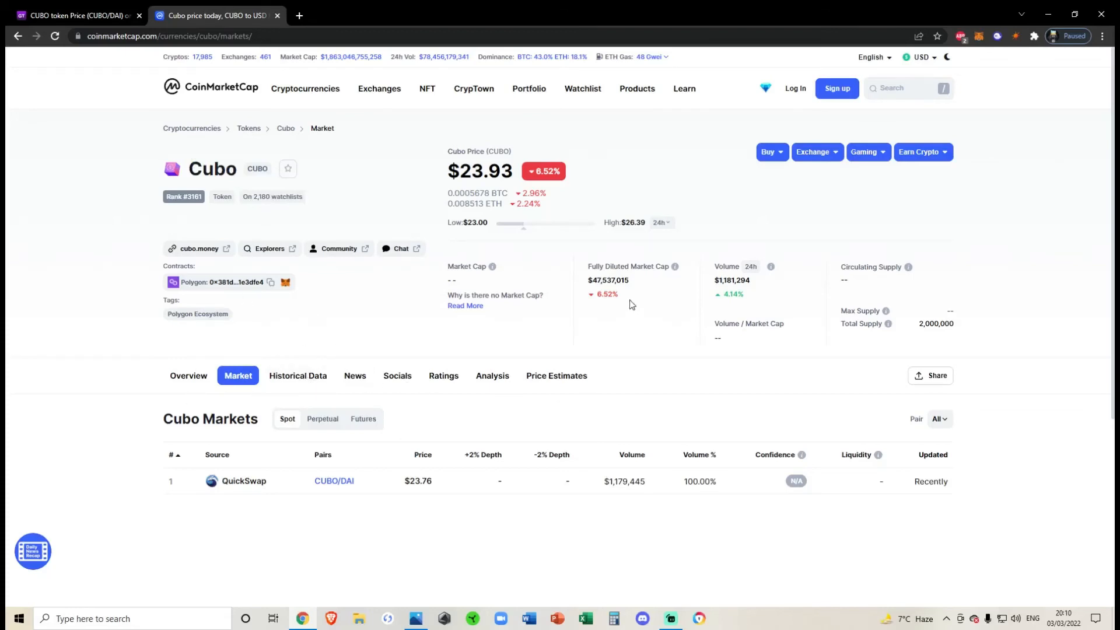
pyautogui.moveTo(585, 258)
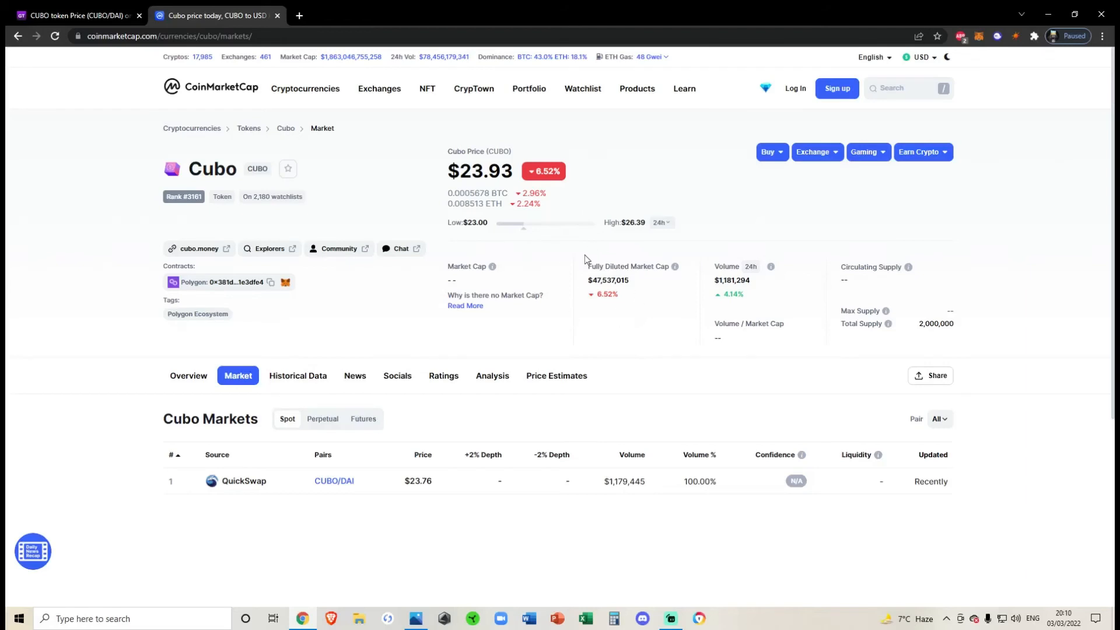
pyautogui.moveTo(580, 270)
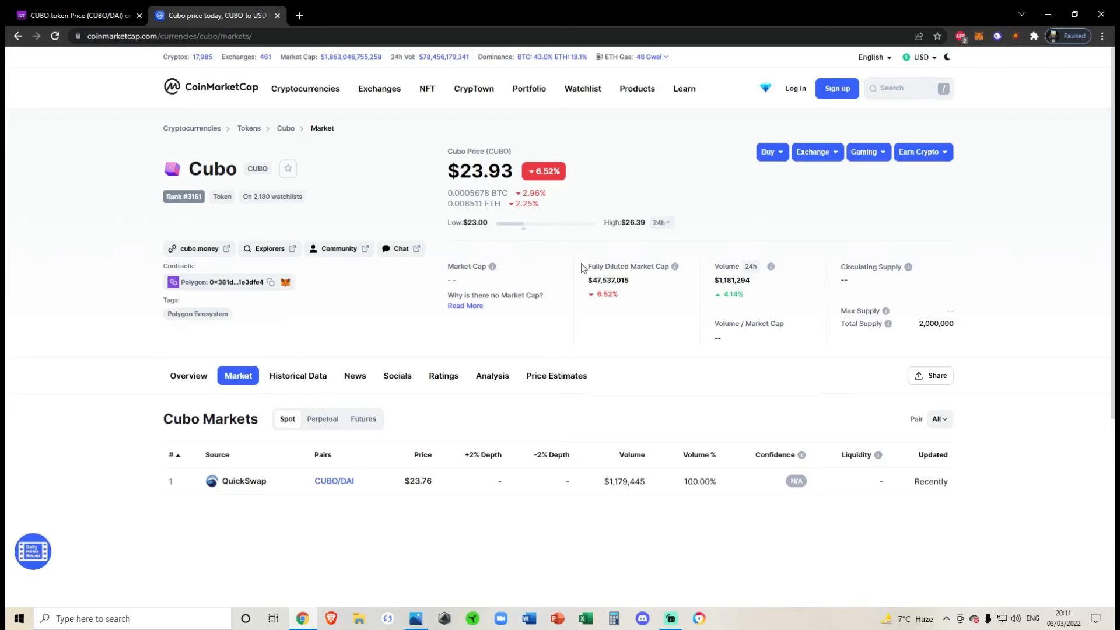
pyautogui.moveTo(480, 185)
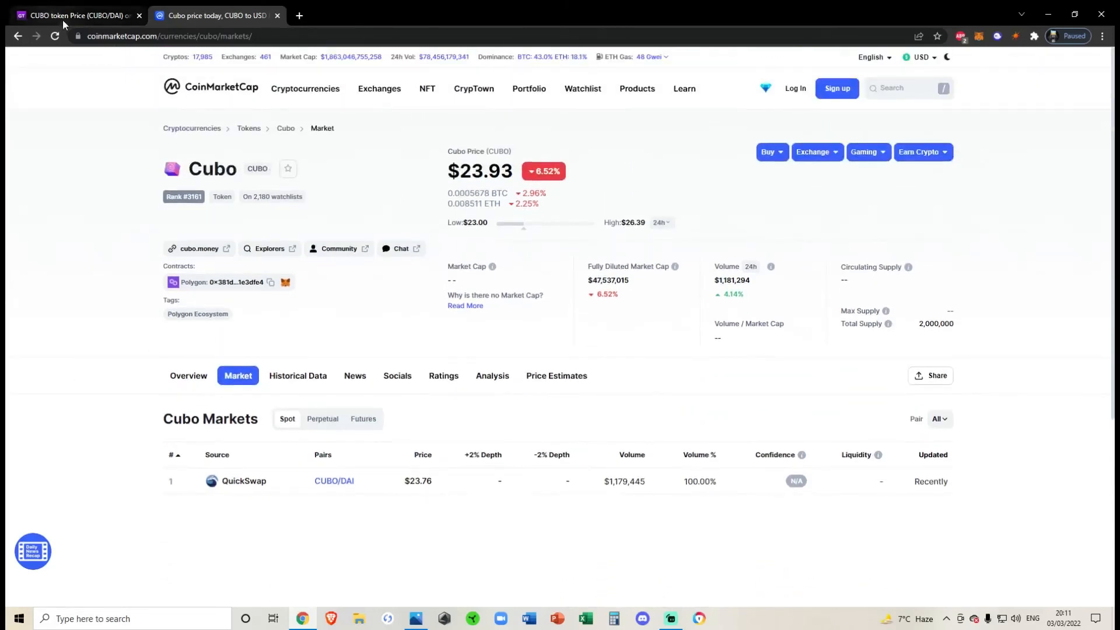
# Step: Switch back to the GeckoTerminal CUBO/DAI chart trading around $23.83
pyautogui.click(77, 15)
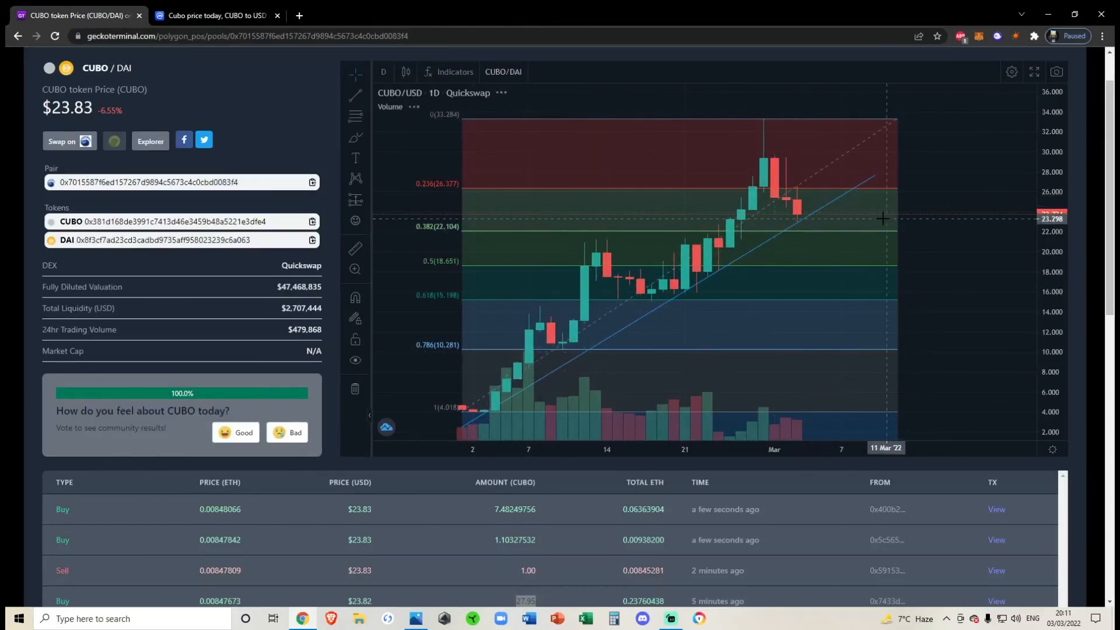
pyautogui.moveTo(654, 236)
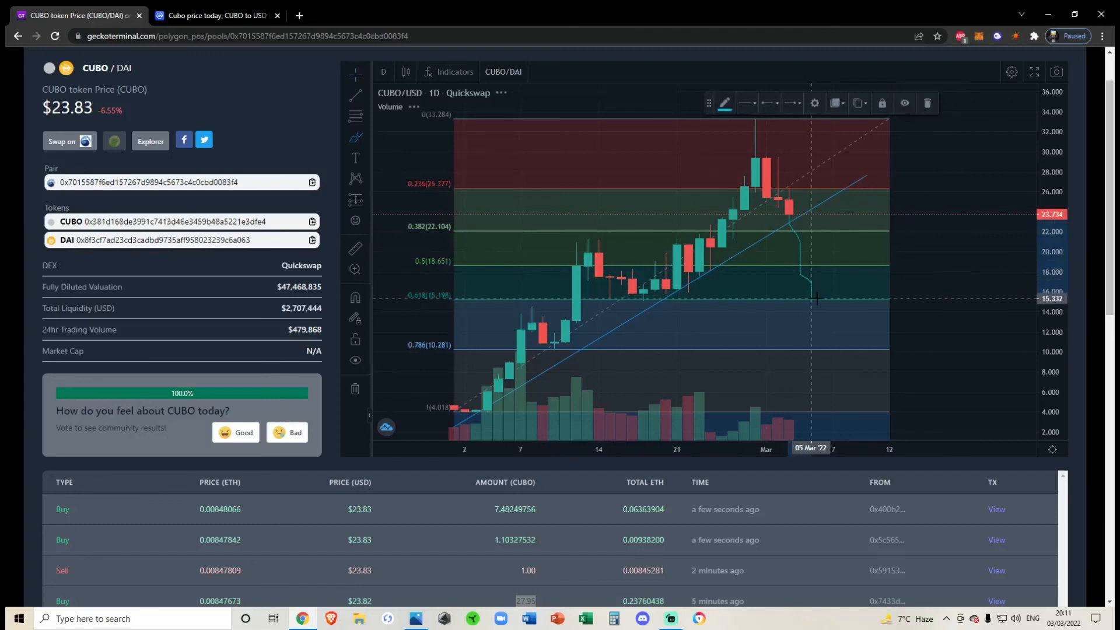
pyautogui.moveTo(820, 298)
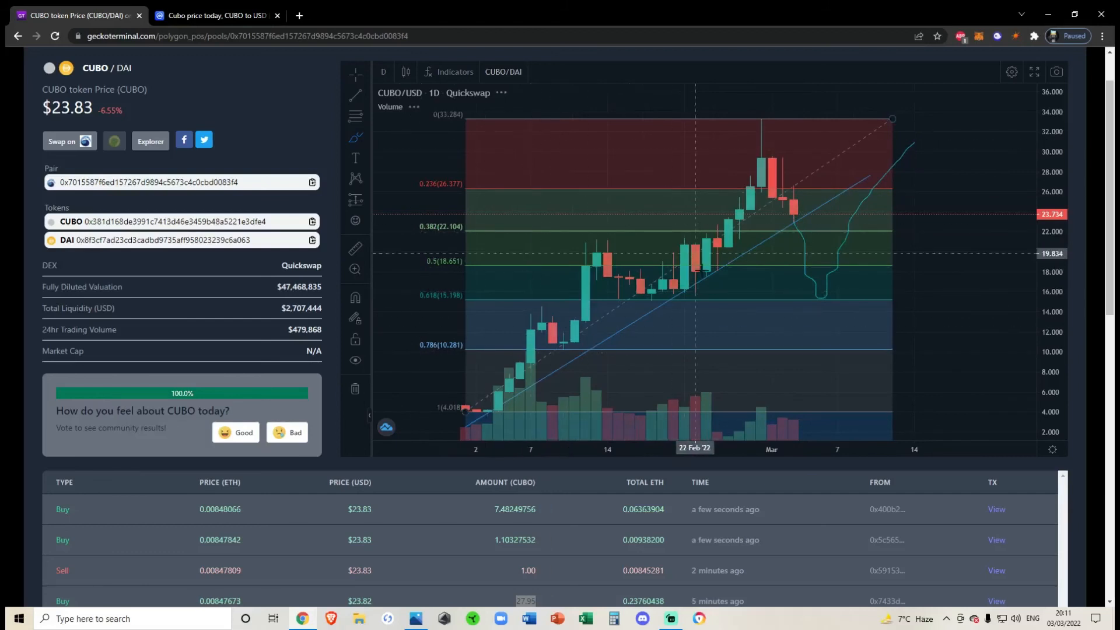
pyautogui.moveTo(862, 329)
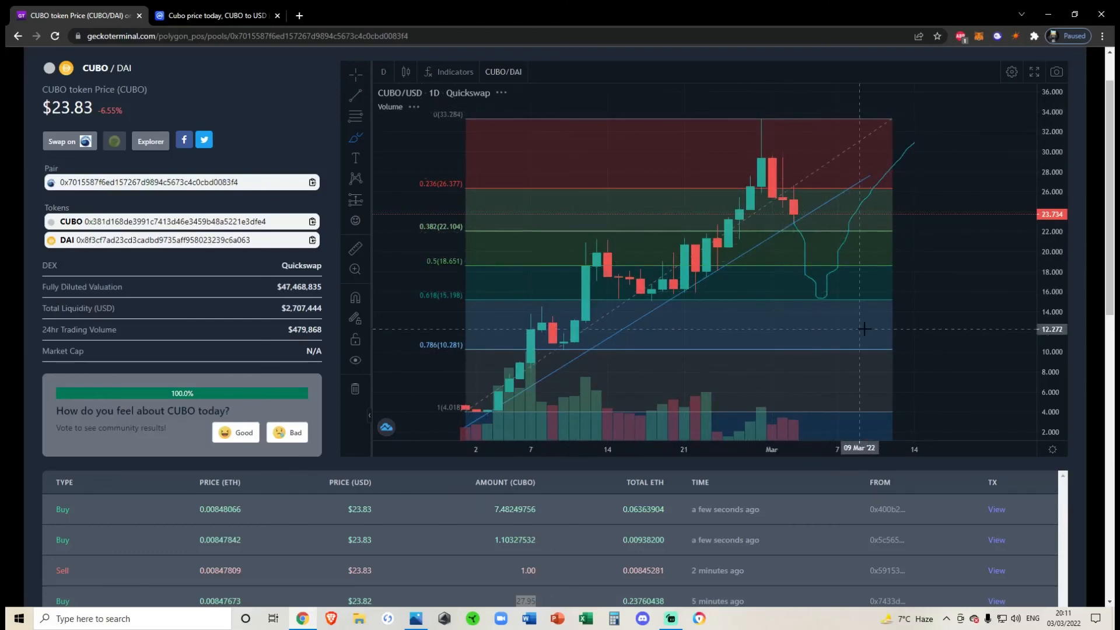